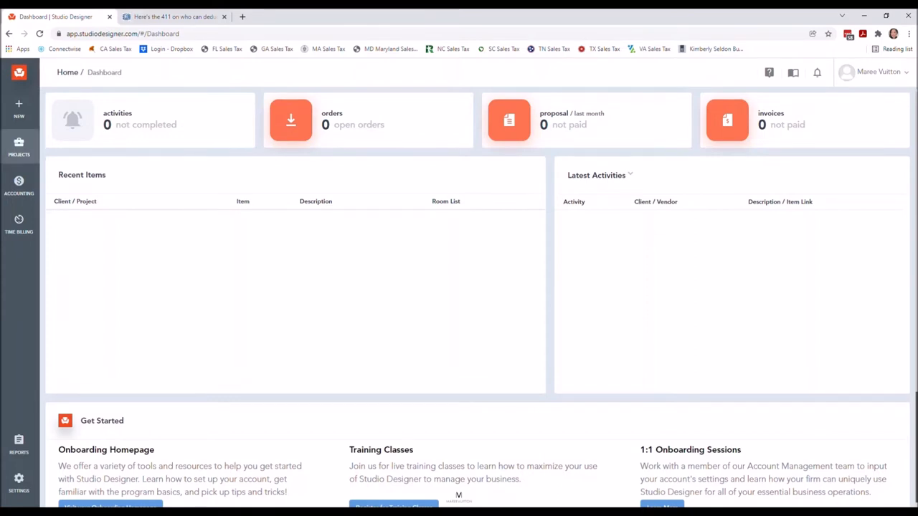
Step: Open the New menu from the left sidebar's + icon
left_click(19, 146)
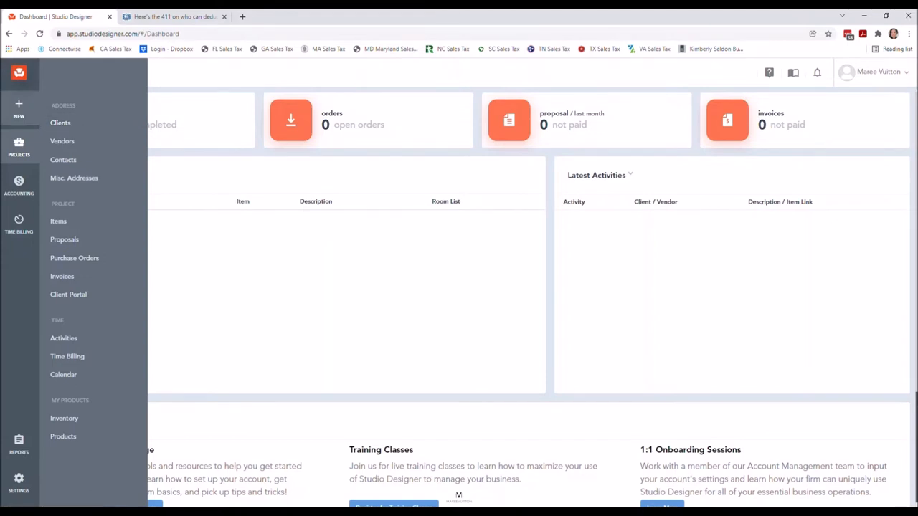
Step: Go to Clients and start a + New Client record
left_click(60, 123)
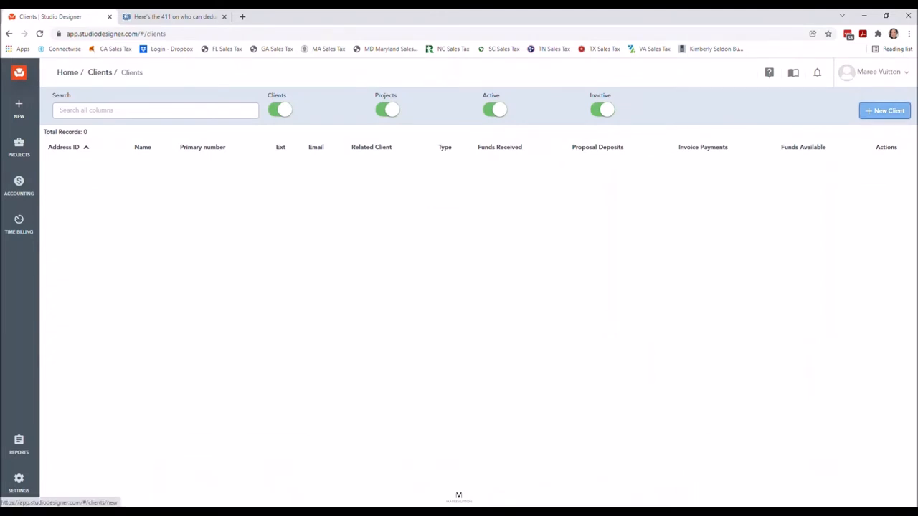
left_click(884, 109)
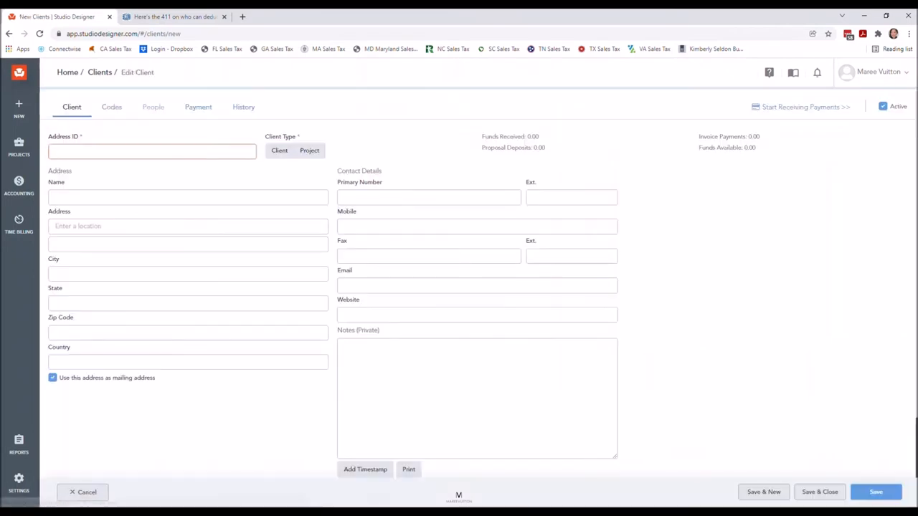
Step: Mark the new record's Client Type as Client
left_click(279, 150)
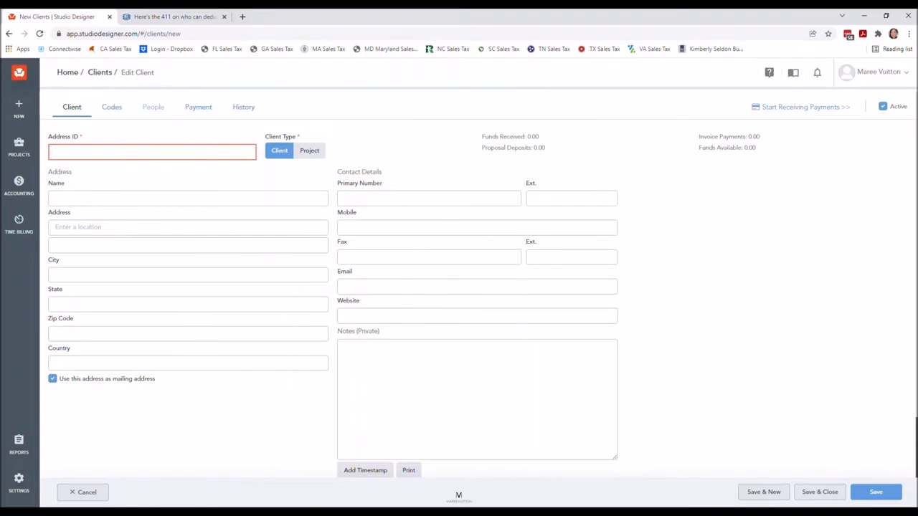
left_click(152, 152)
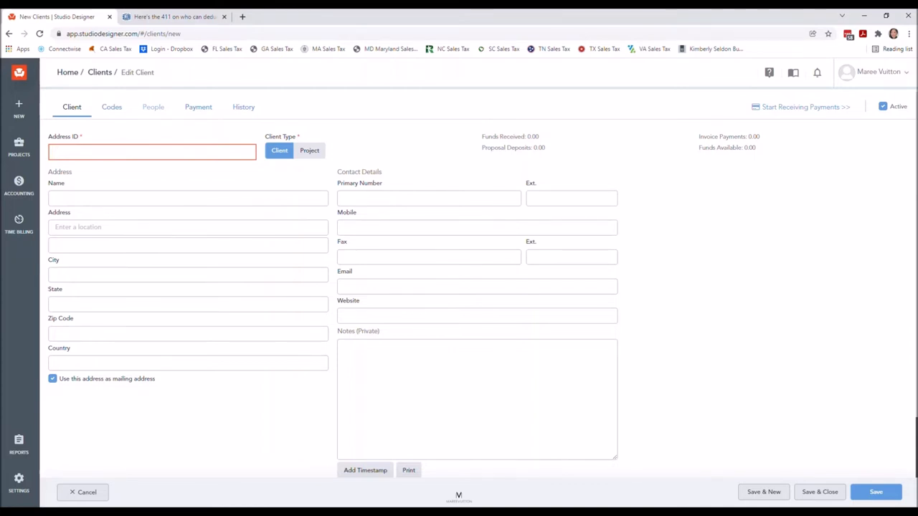
left_click(151, 151)
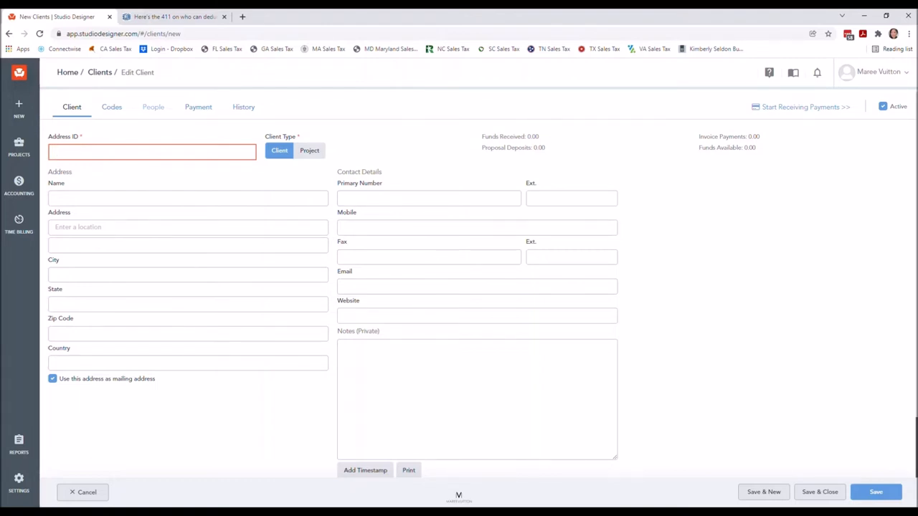
left_click(151, 152)
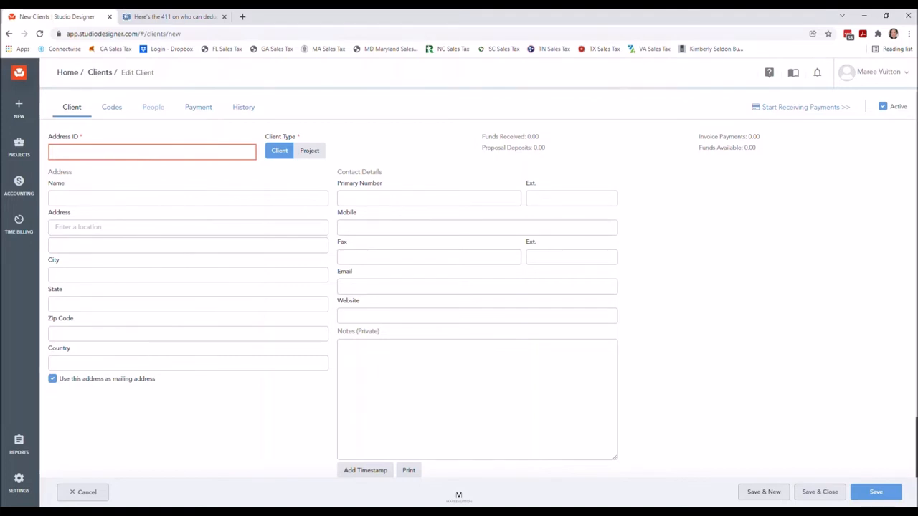
left_click(152, 151)
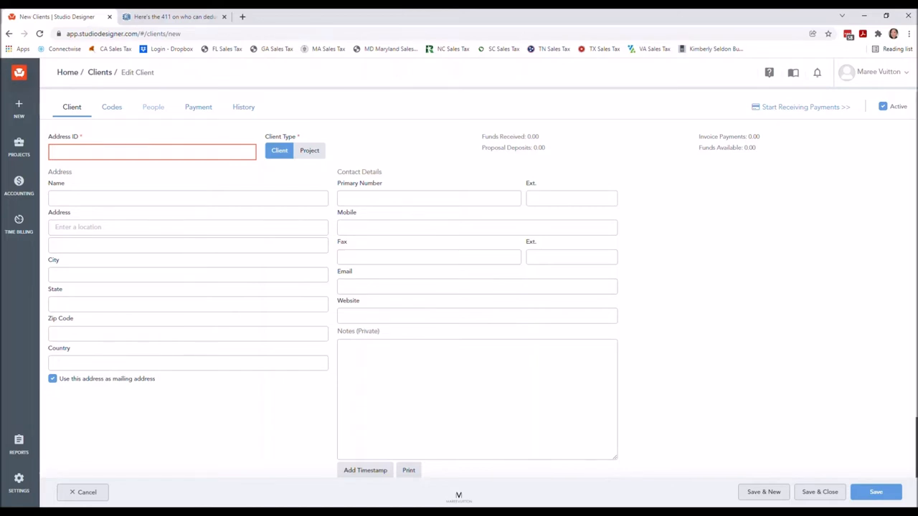
left_click(151, 151)
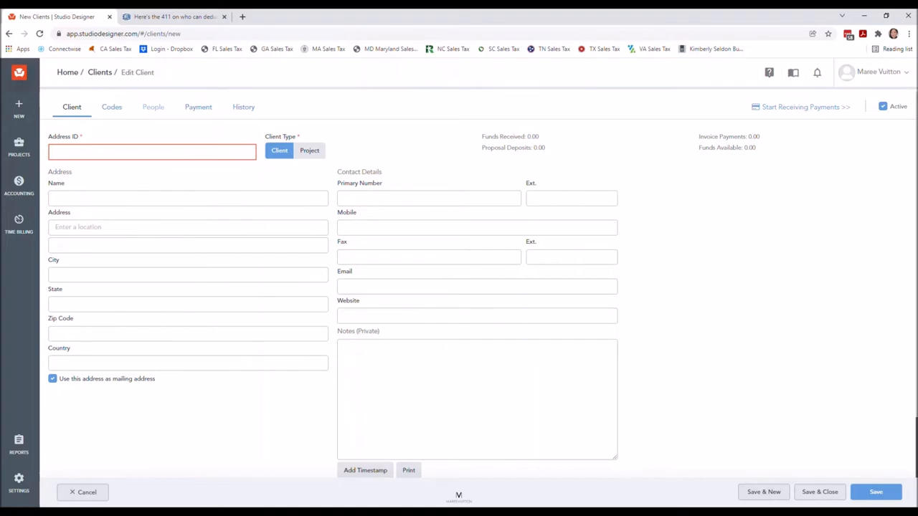
left_click(152, 151)
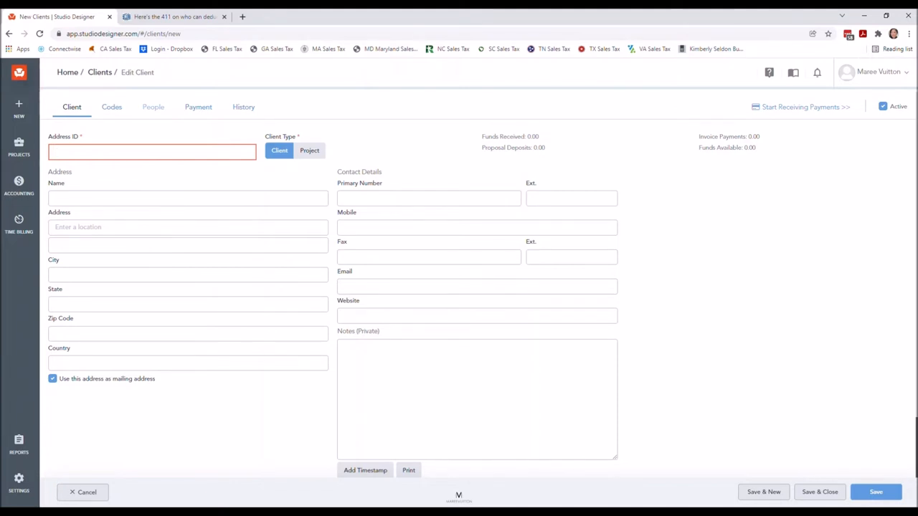
left_click(152, 151)
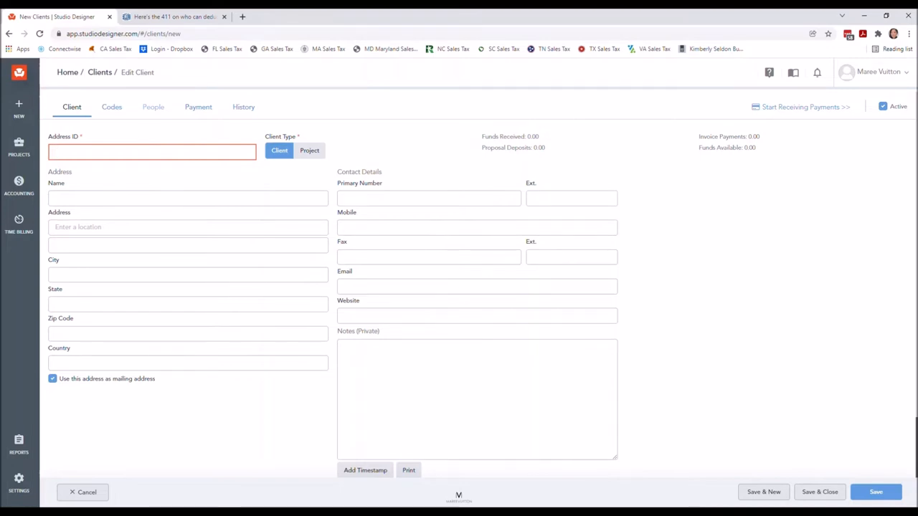
Step: Enter JONES as the client's Address ID
type("jd")
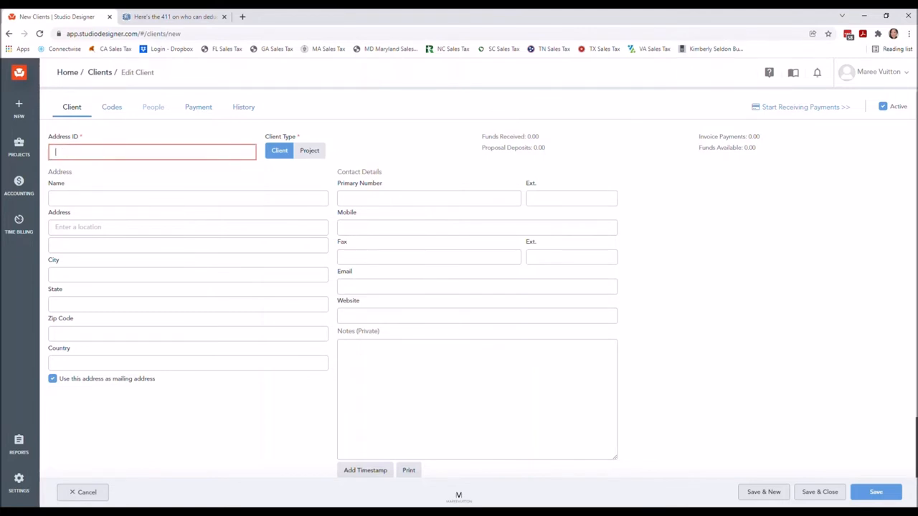
type("JONES")
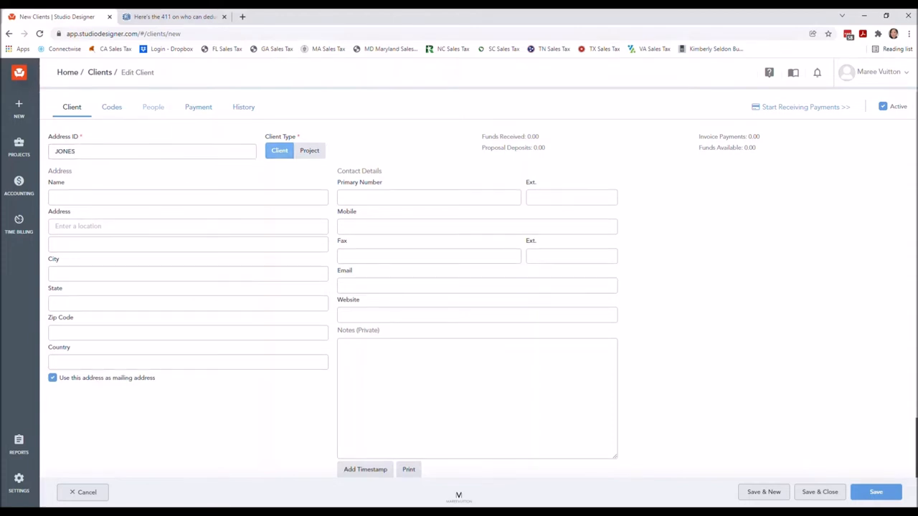
left_click(188, 197)
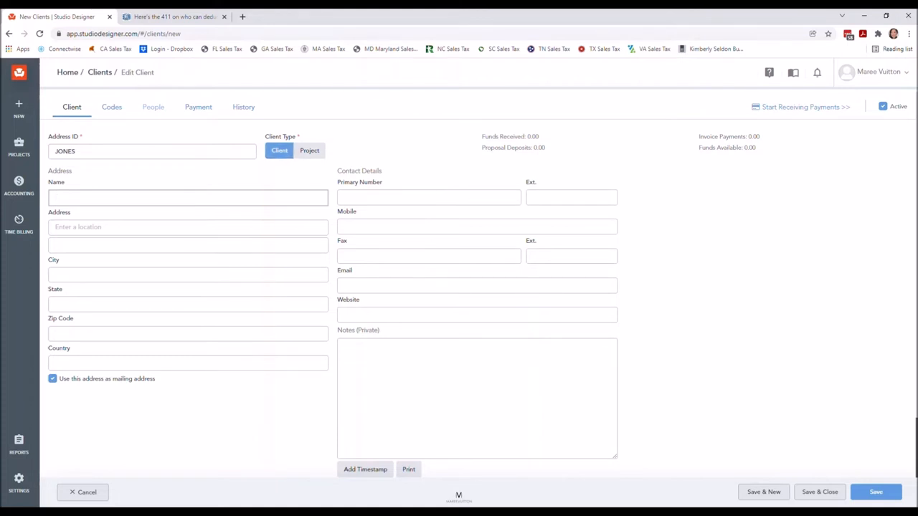
left_click(188, 197)
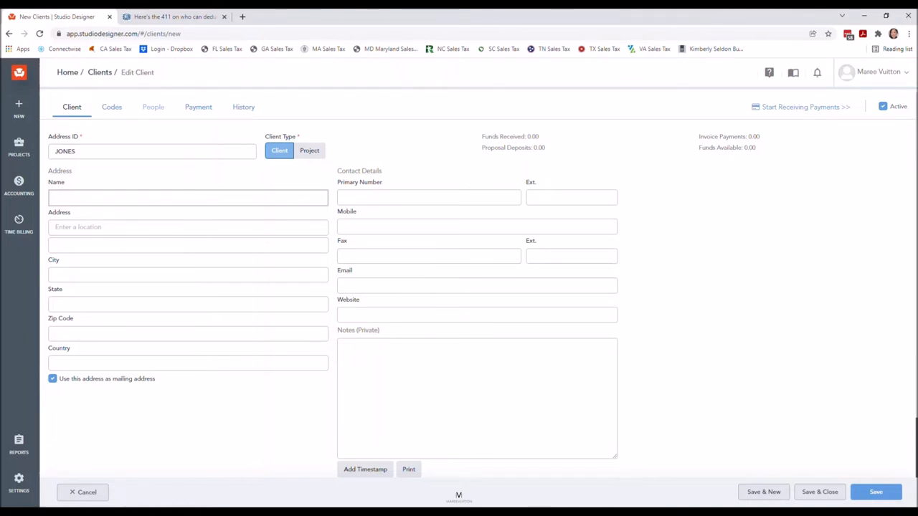
left_click(188, 197)
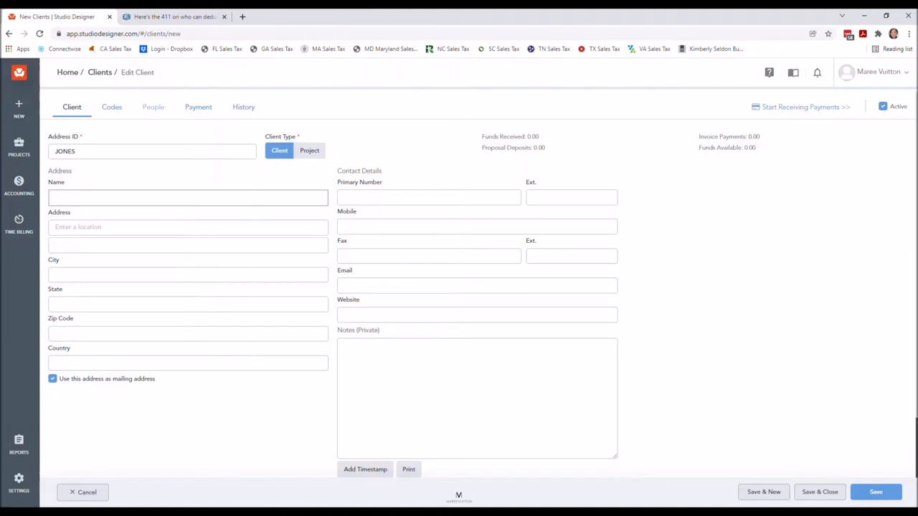
type("tAN")
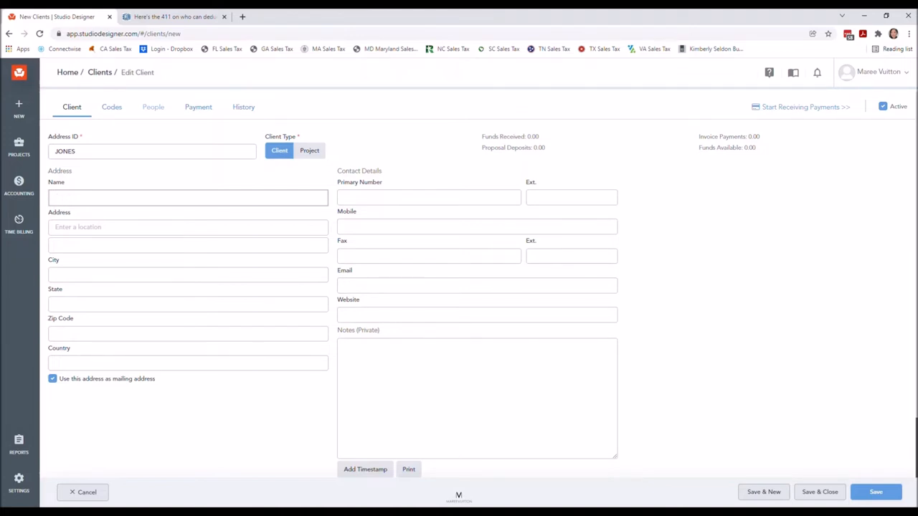
type("Tanya Jones")
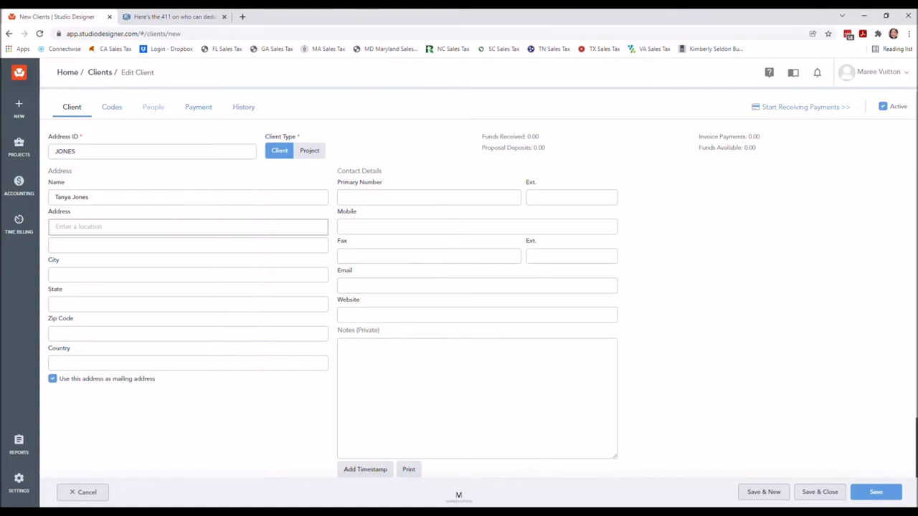
type("123")
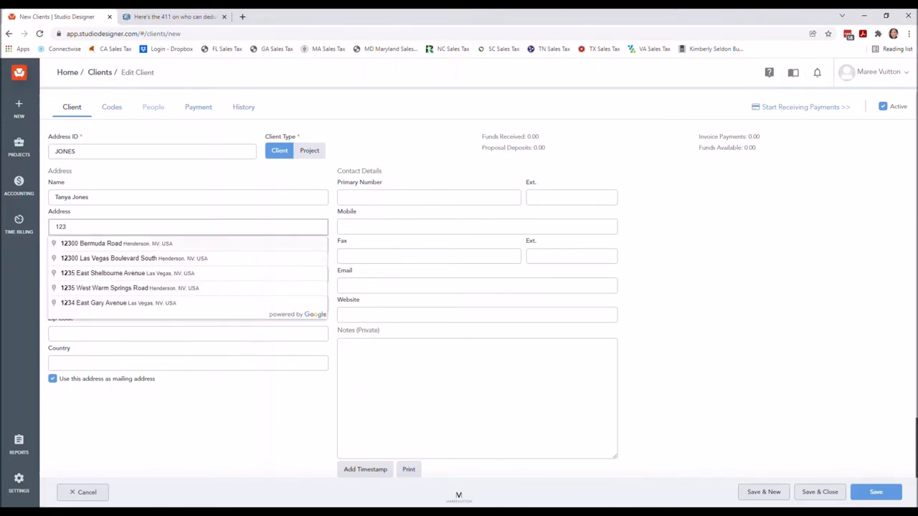
left_click(116, 243)
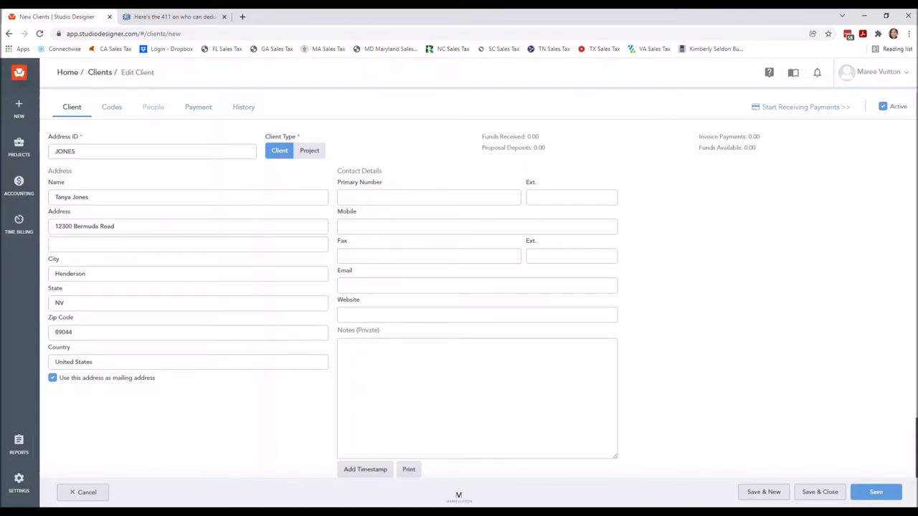
left_click(428, 197)
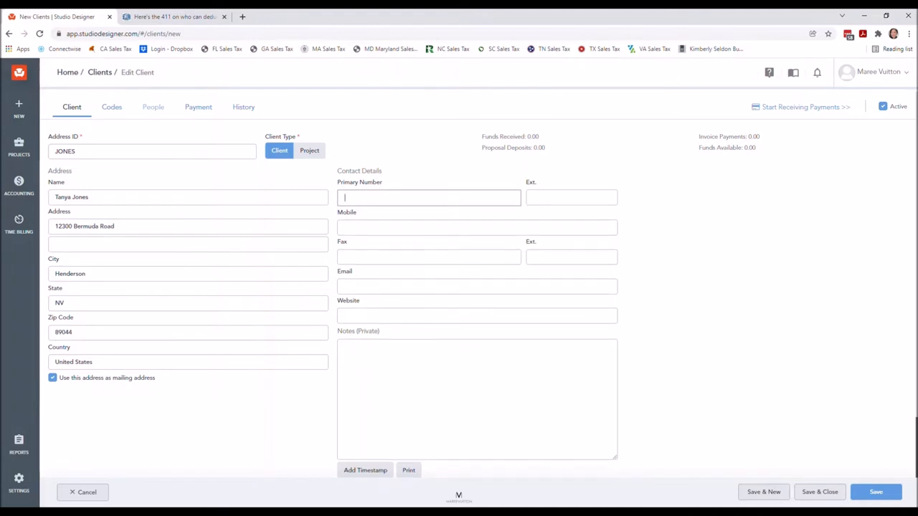
Step: Enter a (702) primary phone number and the client's gmail.com email address
type("(702) 123-4567")
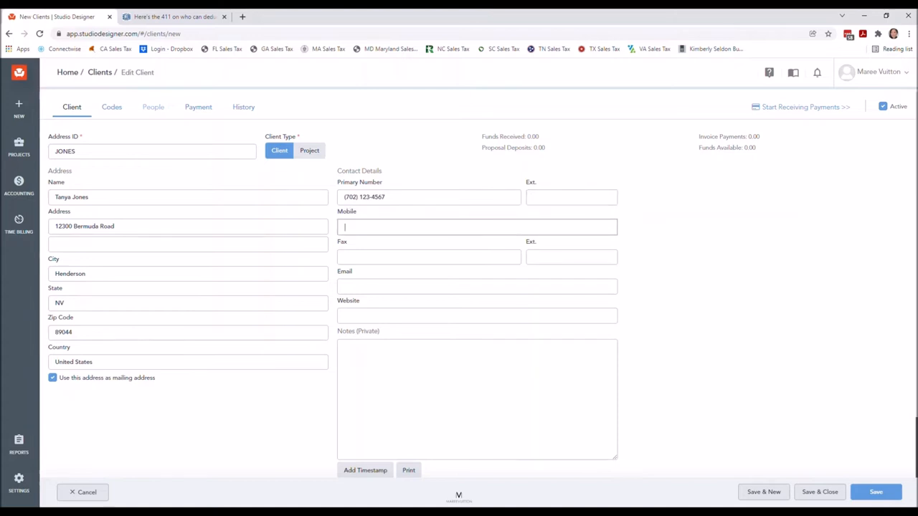
type("(702) 123-4567")
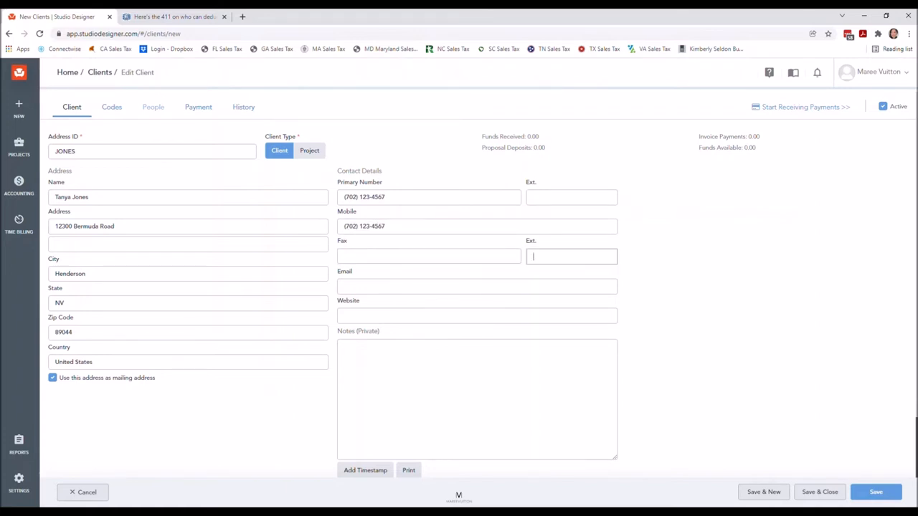
left_click(477, 286)
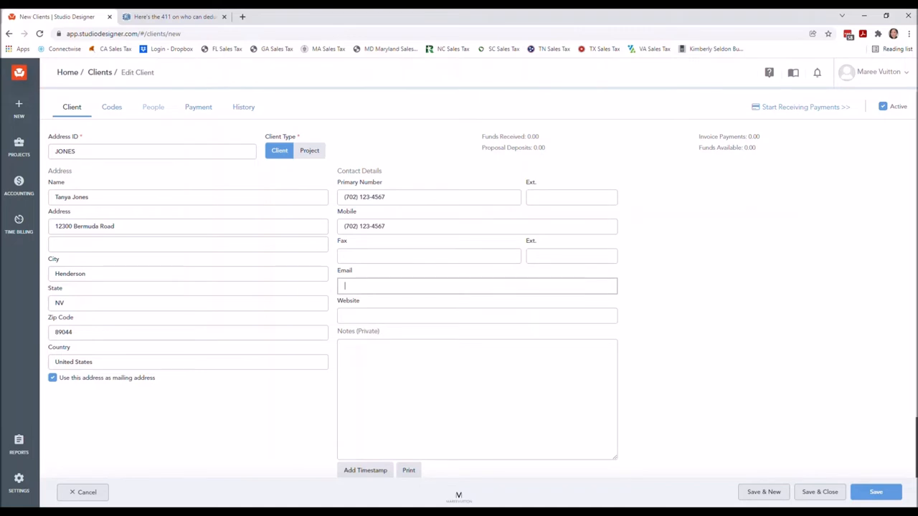
type("tjon")
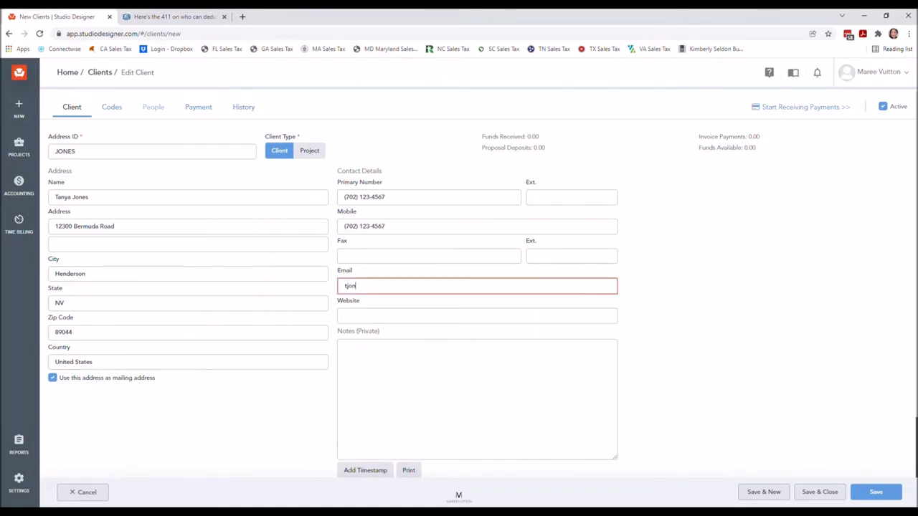
type("jones@")
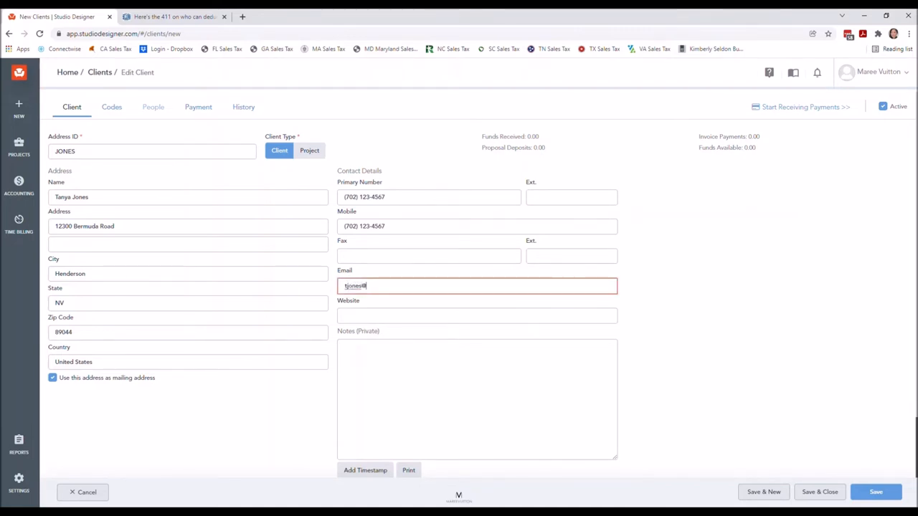
type("@gmail.com")
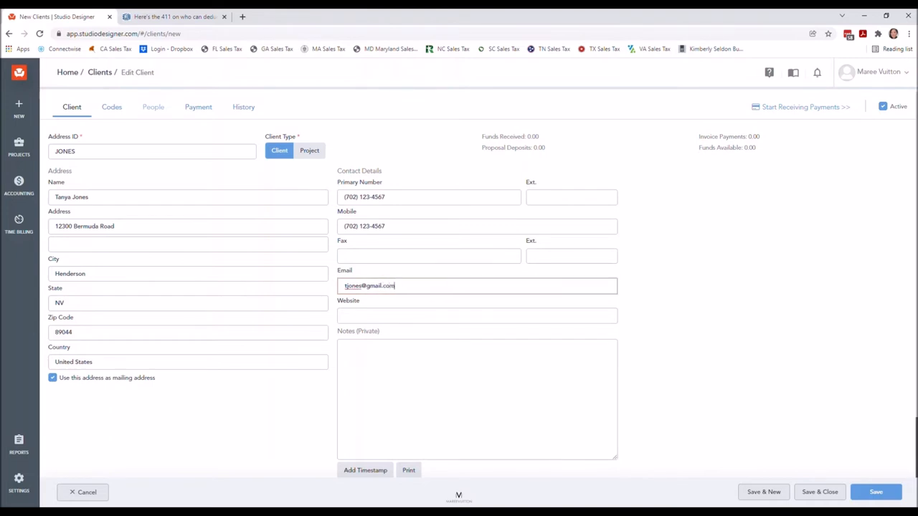
left_click(477, 316)
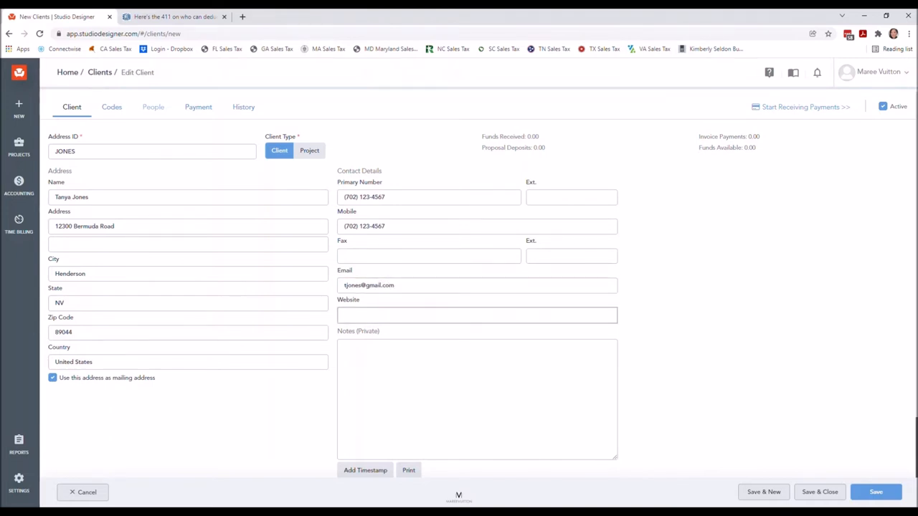
left_click(477, 316)
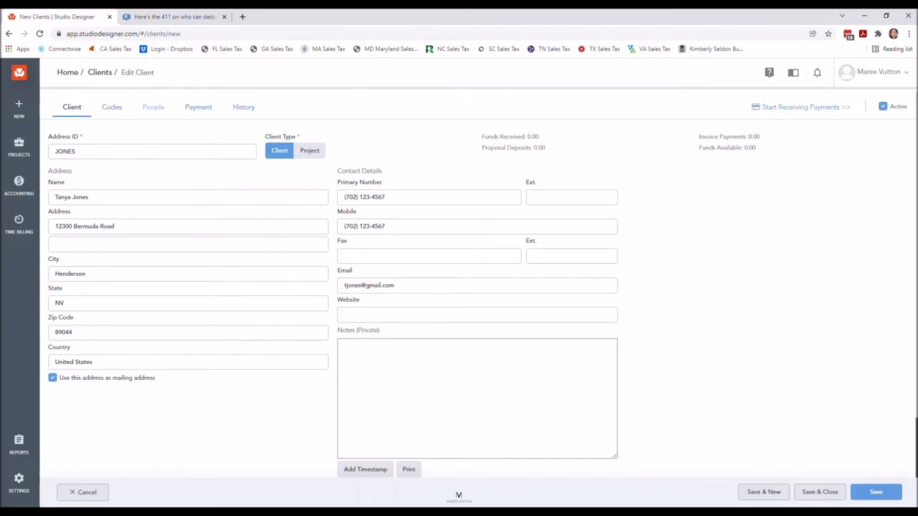
Step: Add a timestamped private note about the friend referral and save the client
type("Marie's")
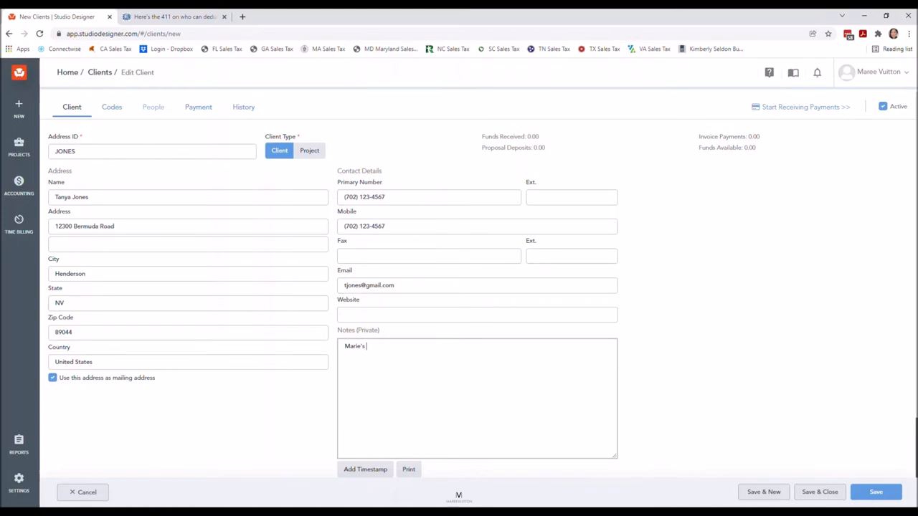
type("Friend")
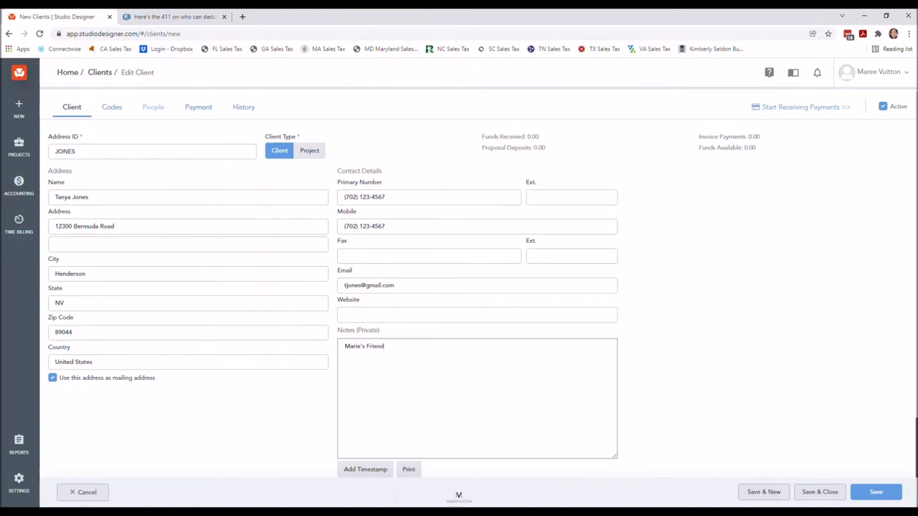
left_click(366, 346)
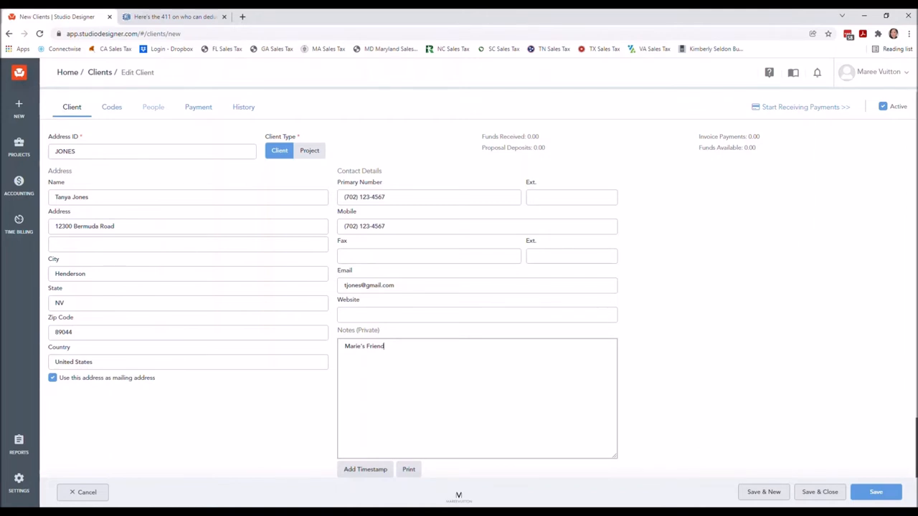
left_click(366, 469)
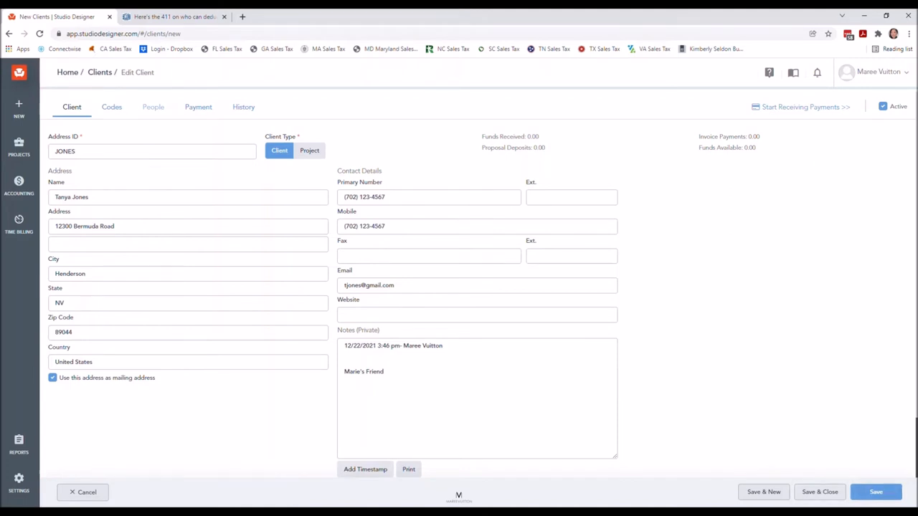
left_click(876, 492)
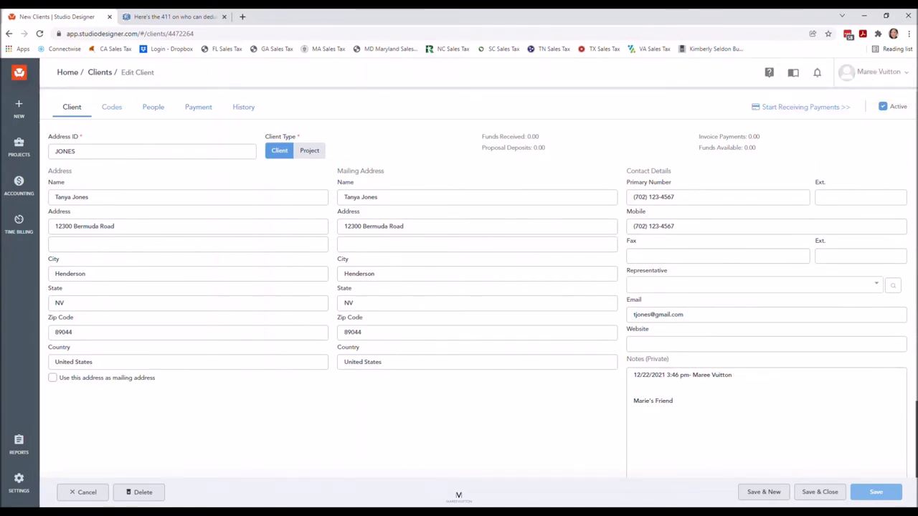
Step: Show the client's Codes: designer, tax location and markup defaults
left_click(111, 107)
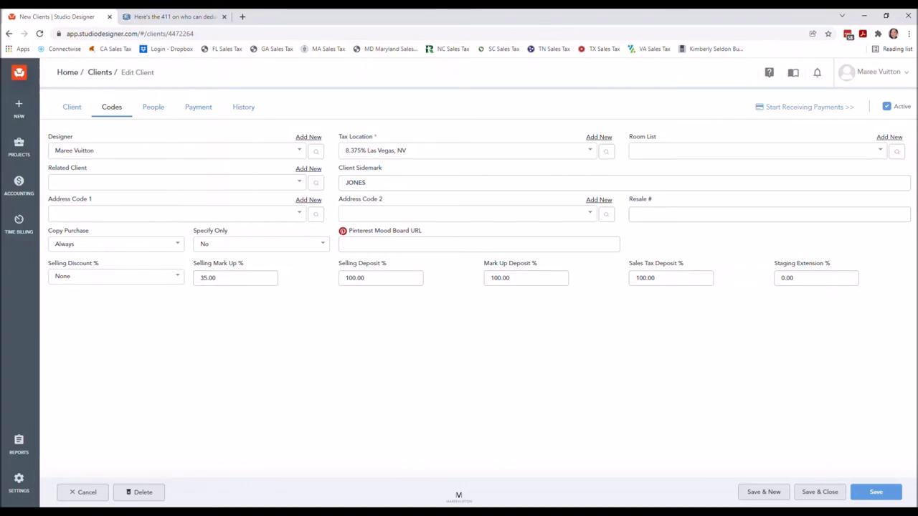
Step: Add room list 'Jones', check JONES as related client, and save the record
left_click(889, 137)
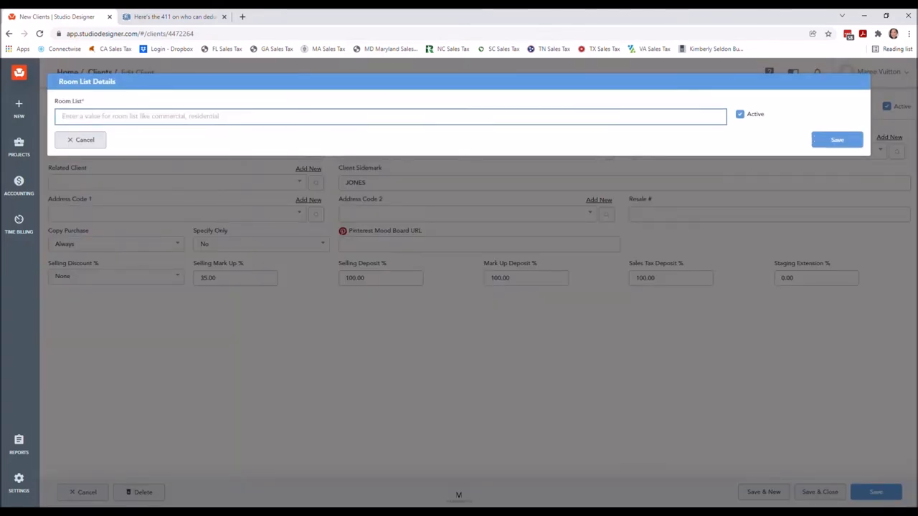
type("Jones")
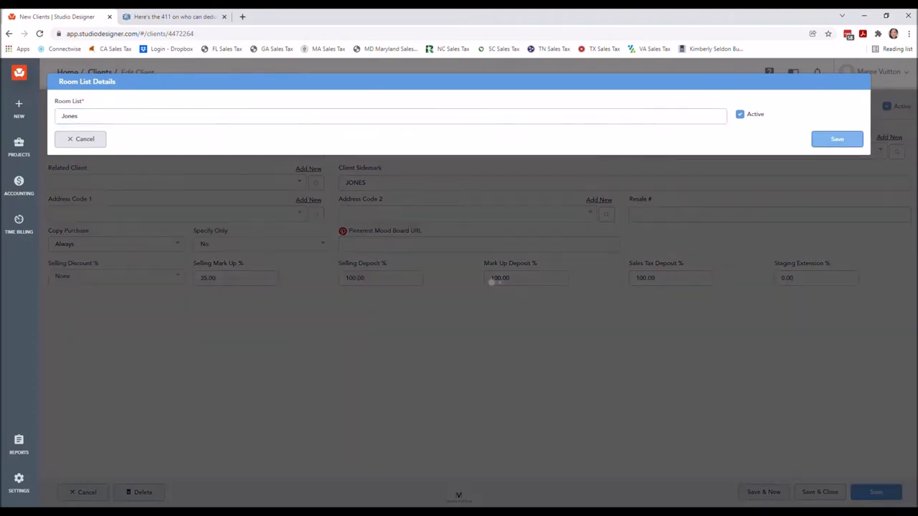
left_click(837, 138)
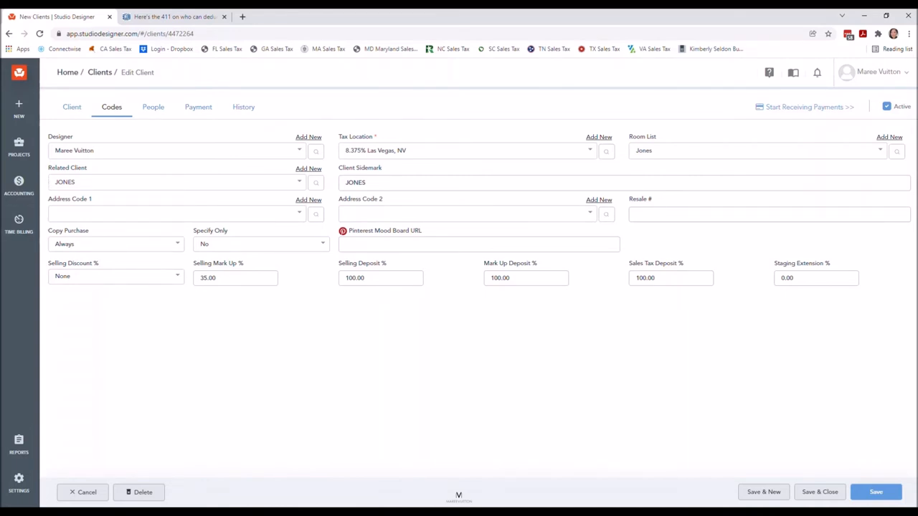
left_click(172, 182)
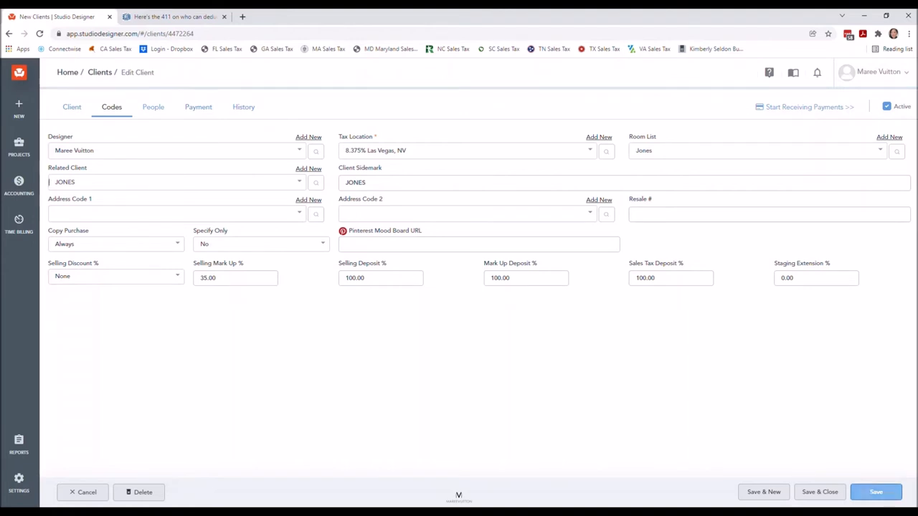
left_click(876, 492)
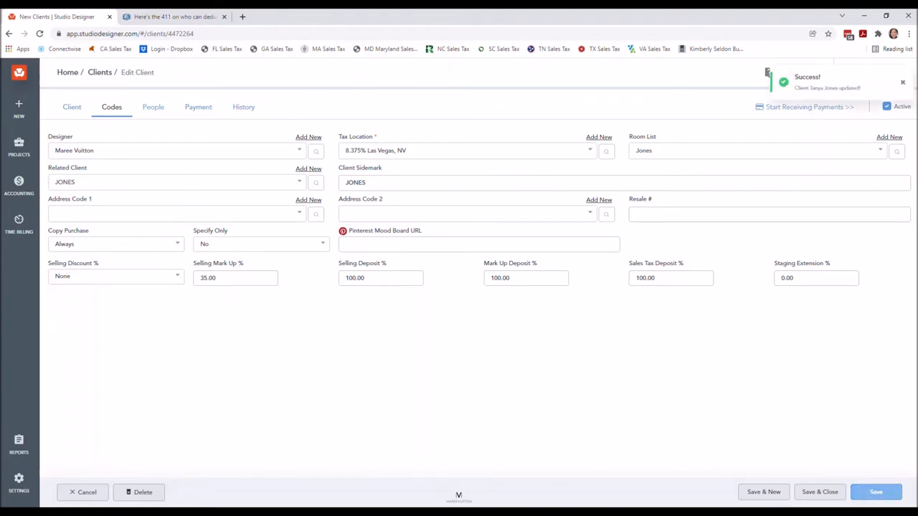
left_click(153, 107)
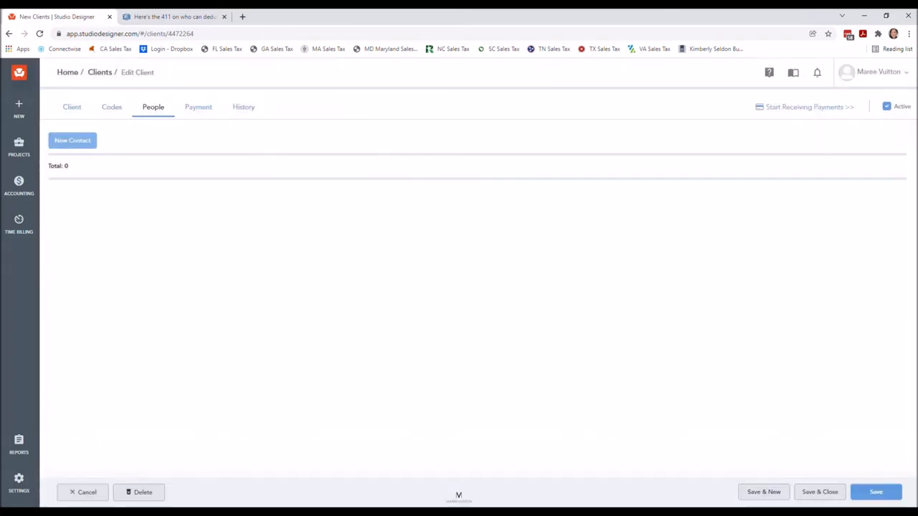
Step: Review the Payment and History tabs, then Save & Close the JONES record
left_click(198, 107)
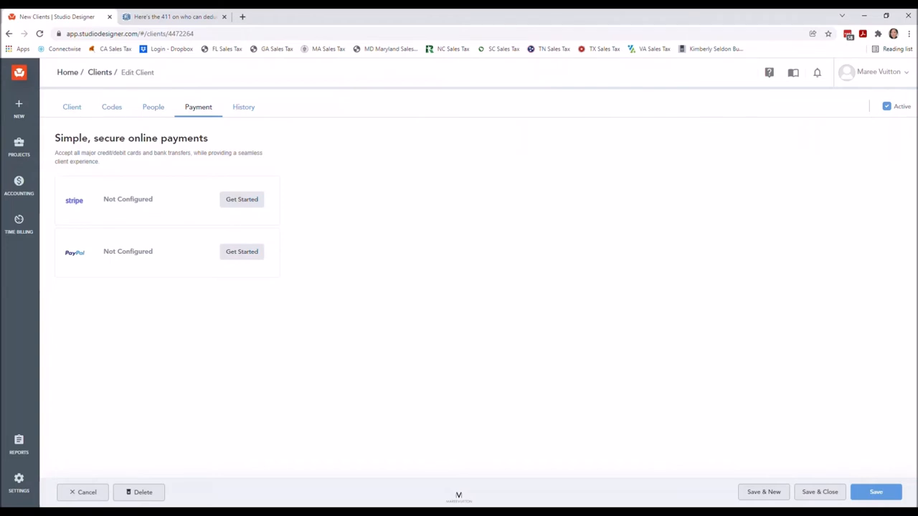
left_click(244, 106)
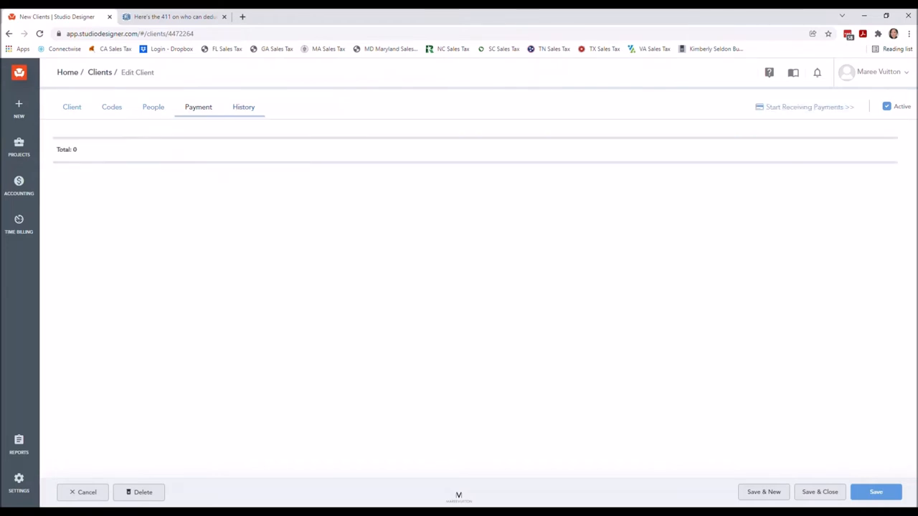
left_click(243, 107)
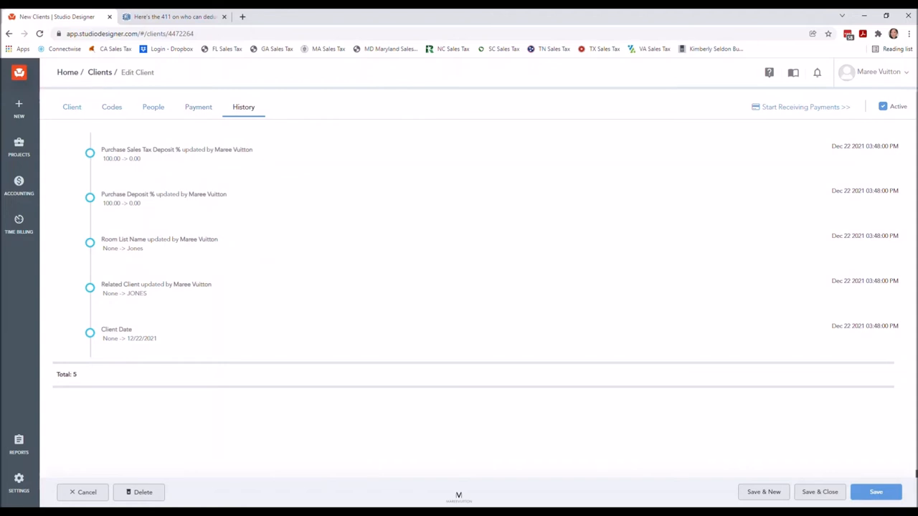
left_click(72, 107)
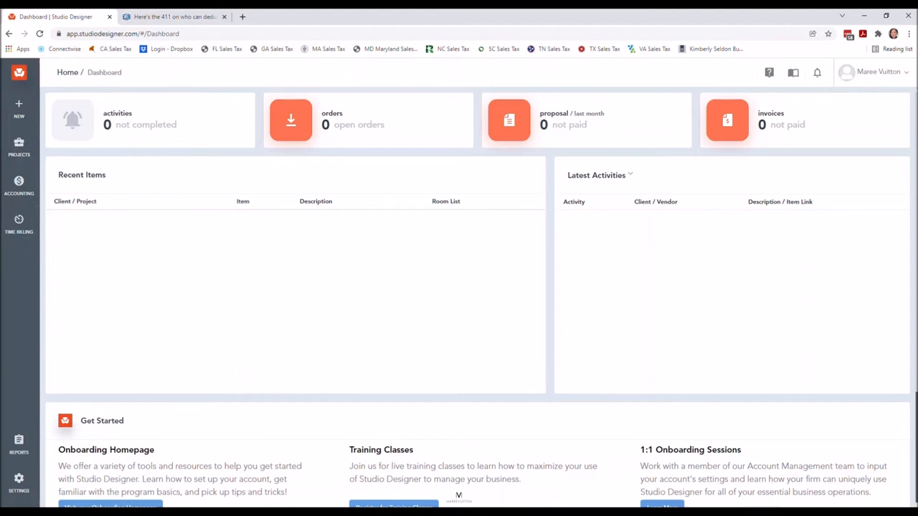
Step: Go to the Settings sidebar menu and open the Time Rates page
left_click(18, 481)
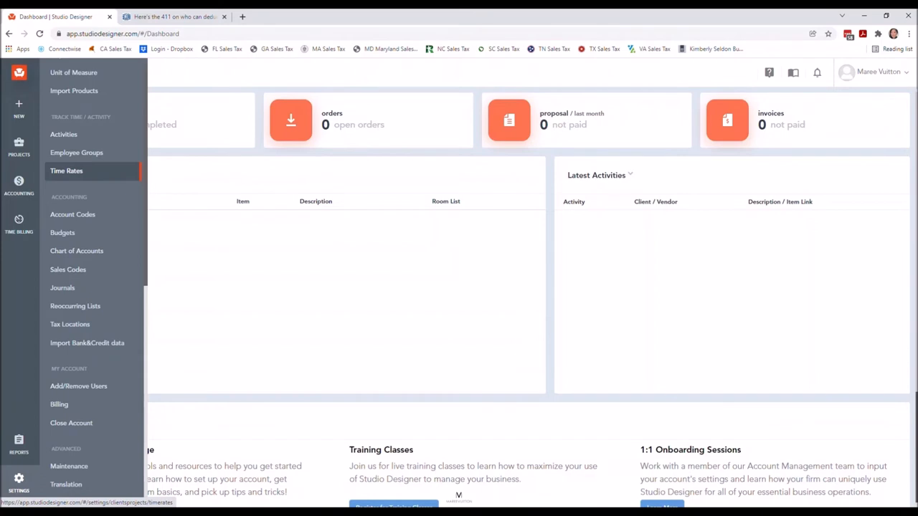
mouse_move(76, 152)
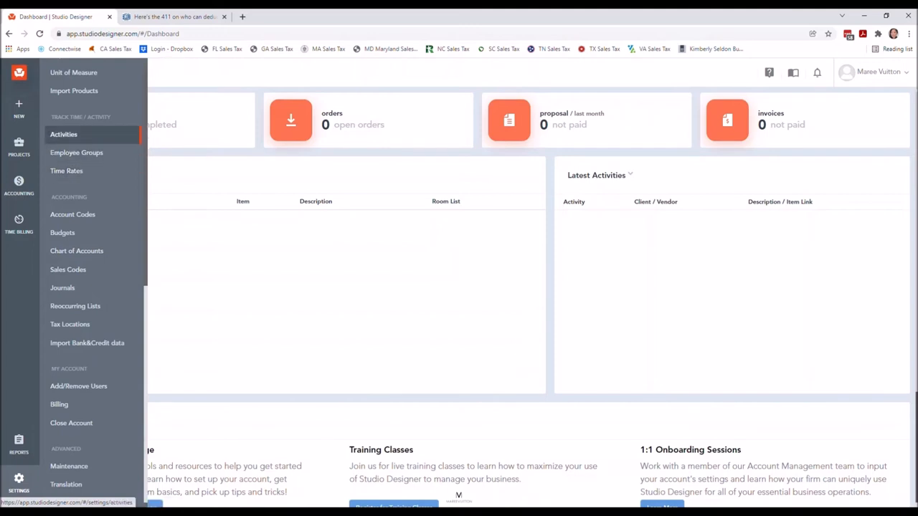
left_click(66, 171)
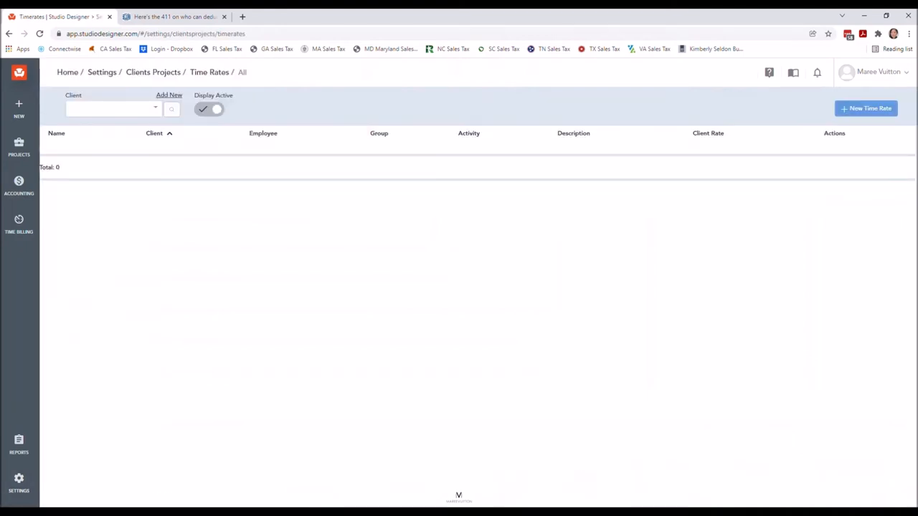
Step: Filter time rates by client JONES, start a new rate, and cancel it unsaved
type("JONES")
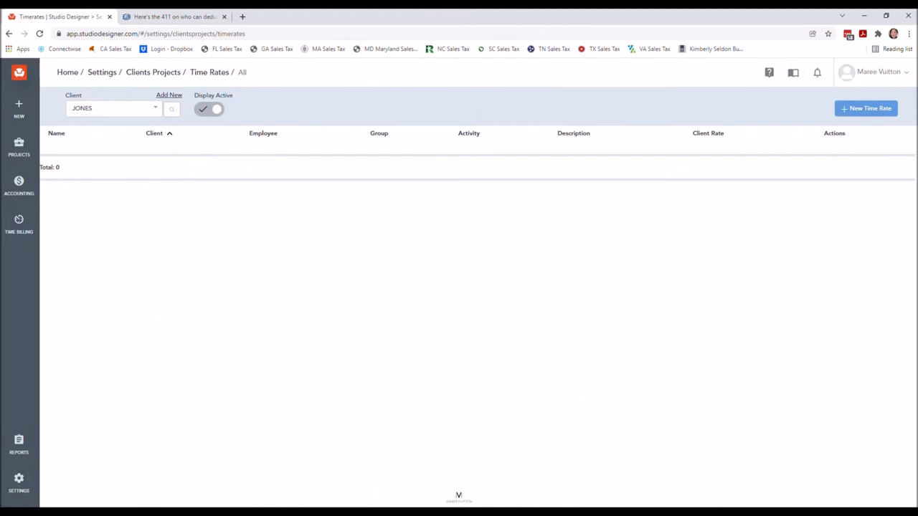
left_click(865, 109)
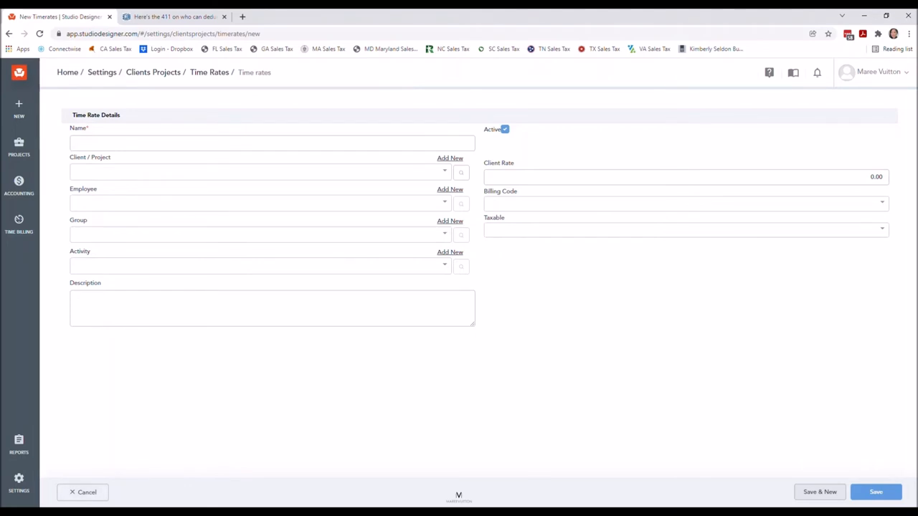
left_click(82, 492)
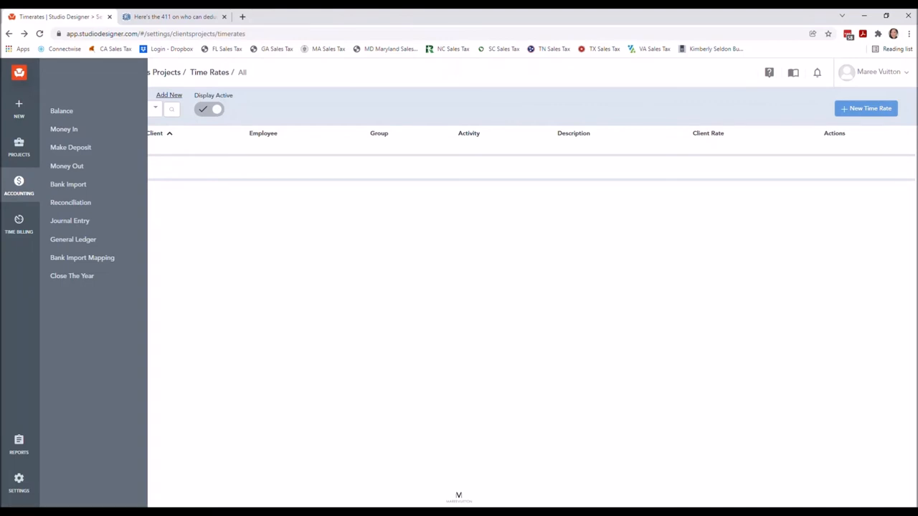
mouse_move(67, 165)
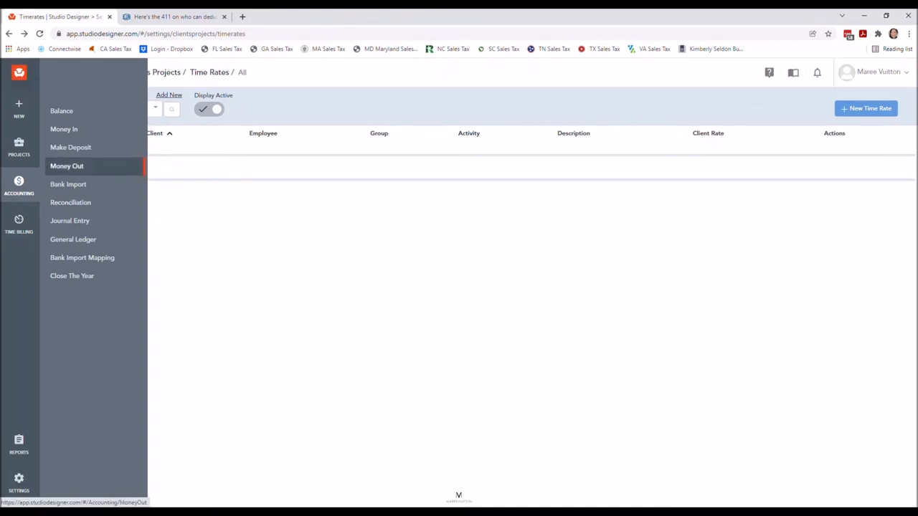
mouse_move(70, 202)
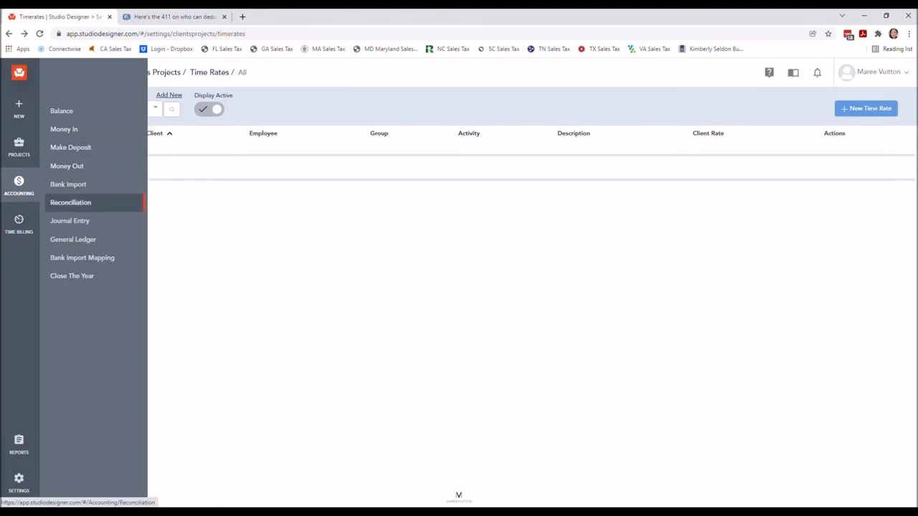
mouse_move(70, 202)
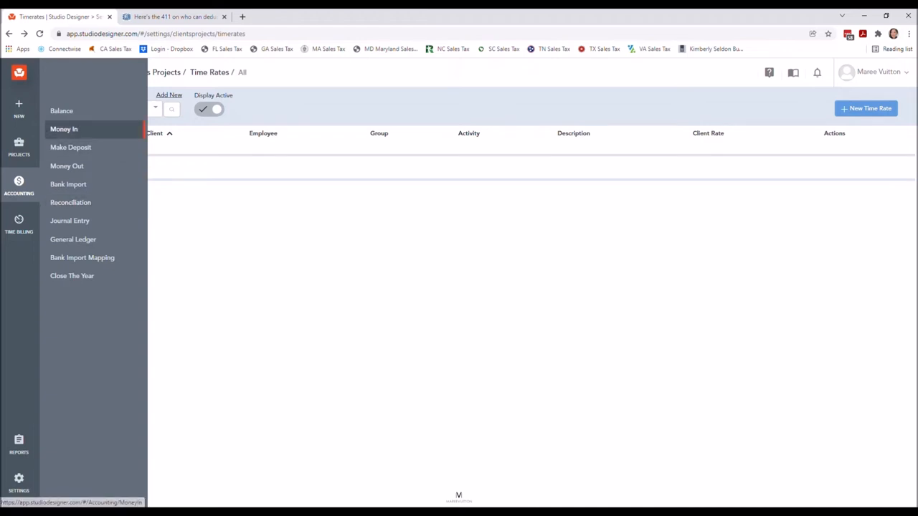
Step: Leave the time rates page and go back to the Home dashboard
left_click(64, 129)
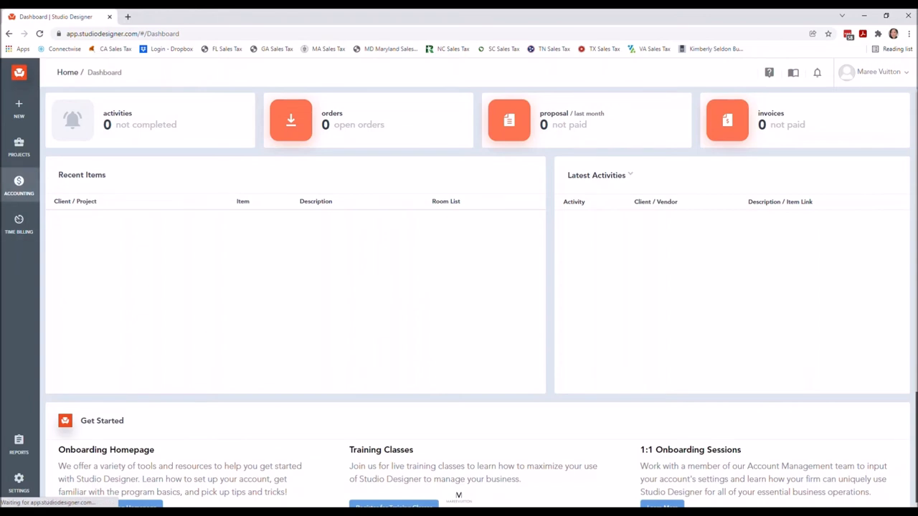
Step: Open Accounting > Money In, prefilled for client JONES with a check payment type
left_click(18, 185)
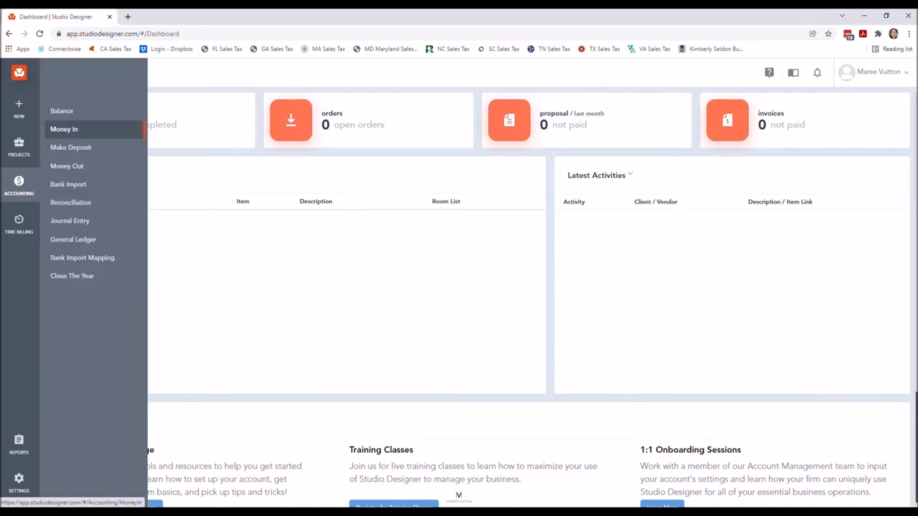
left_click(64, 129)
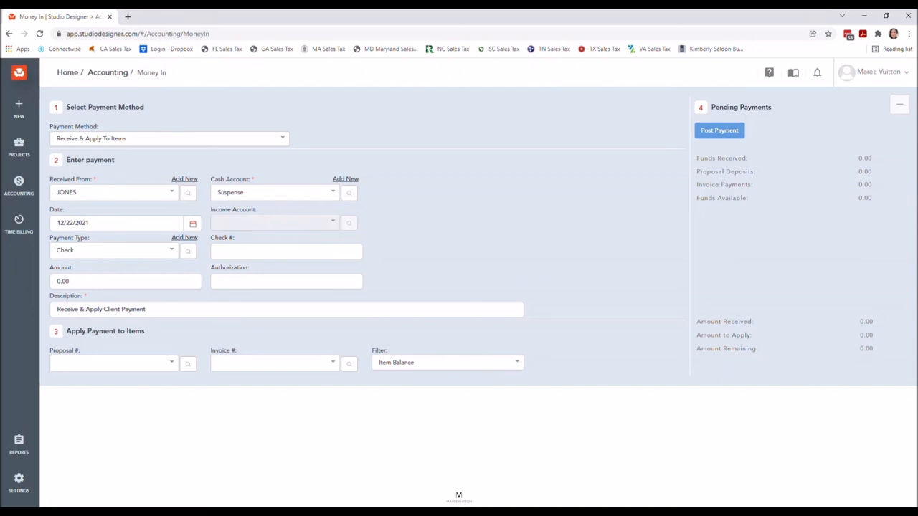
Step: Expand the Money In form's Payment Method dropdown to see its four options
left_click(169, 138)
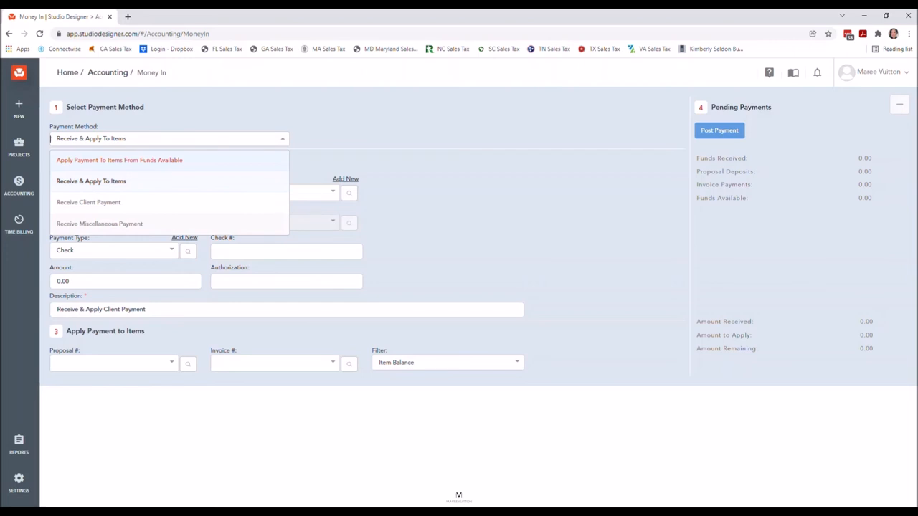
mouse_move(91, 181)
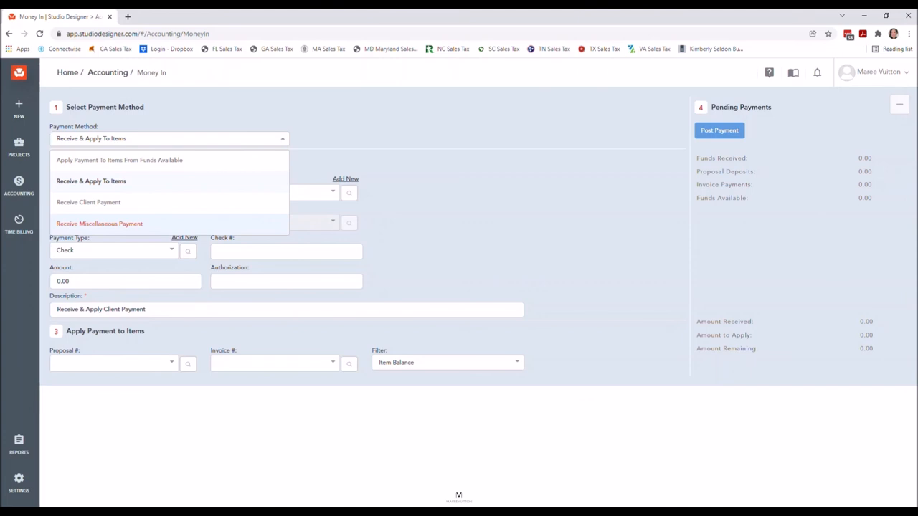
mouse_move(88, 201)
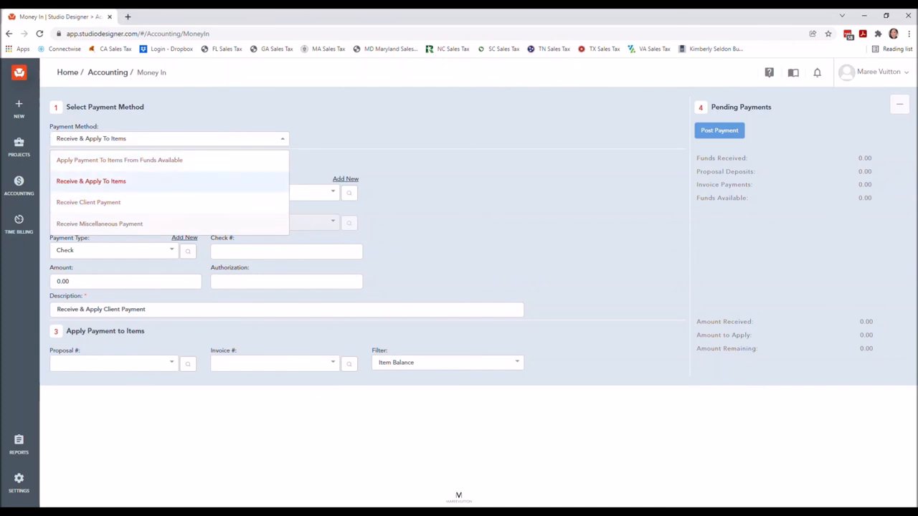
mouse_move(88, 201)
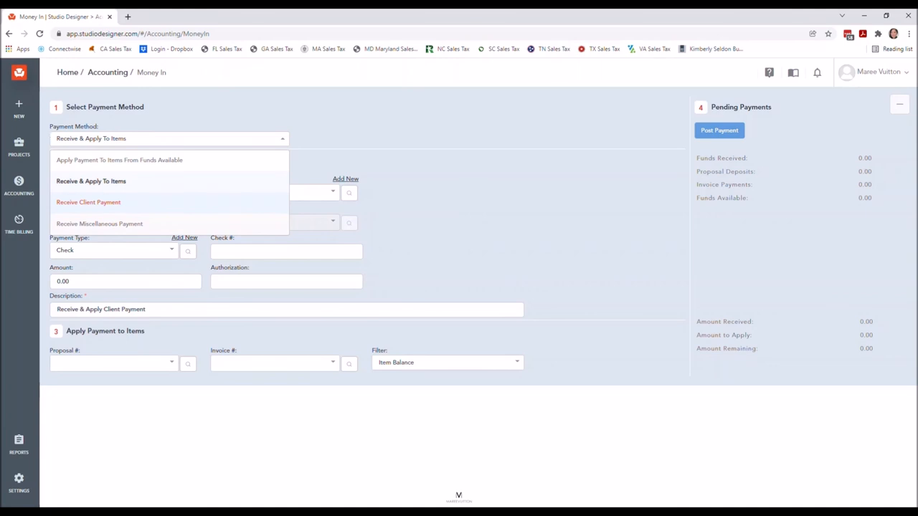
mouse_move(119, 159)
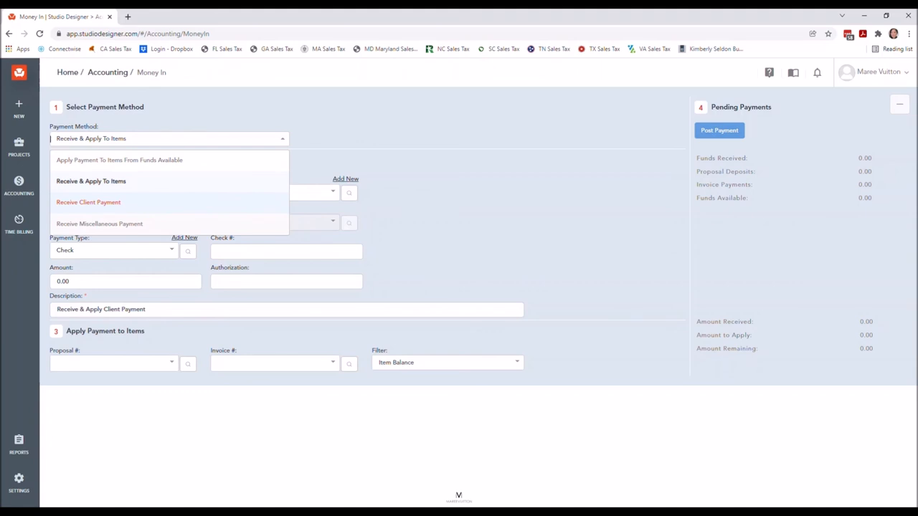
Step: Make it a Receive Client Payment into Chase Ckg 7997 for $2,500, check 236
left_click(88, 203)
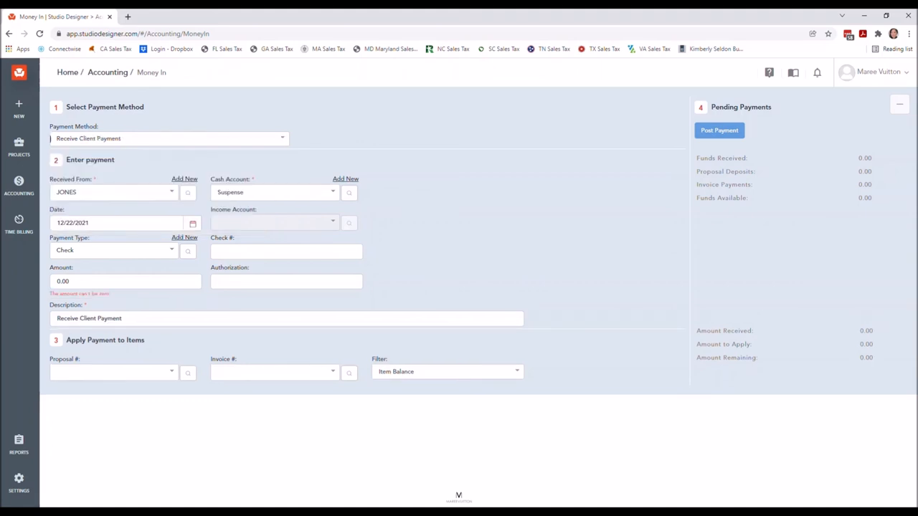
left_click(275, 192)
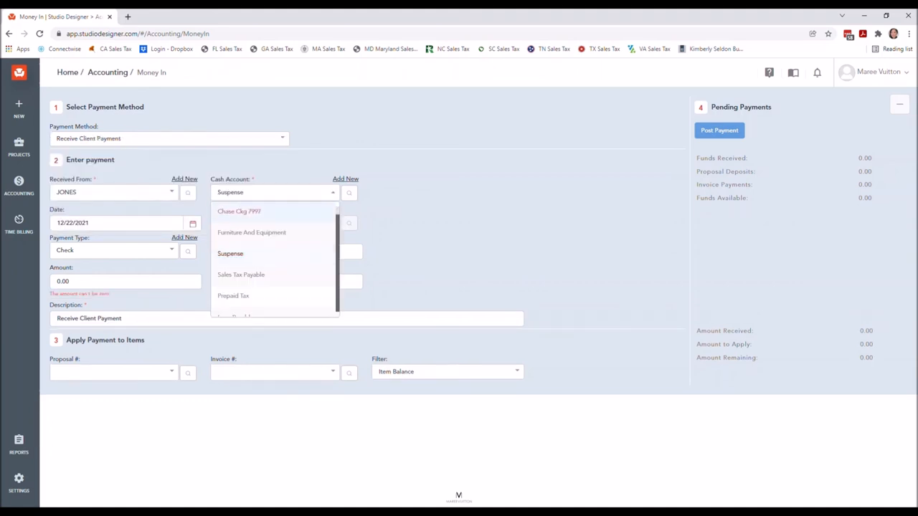
left_click(239, 211)
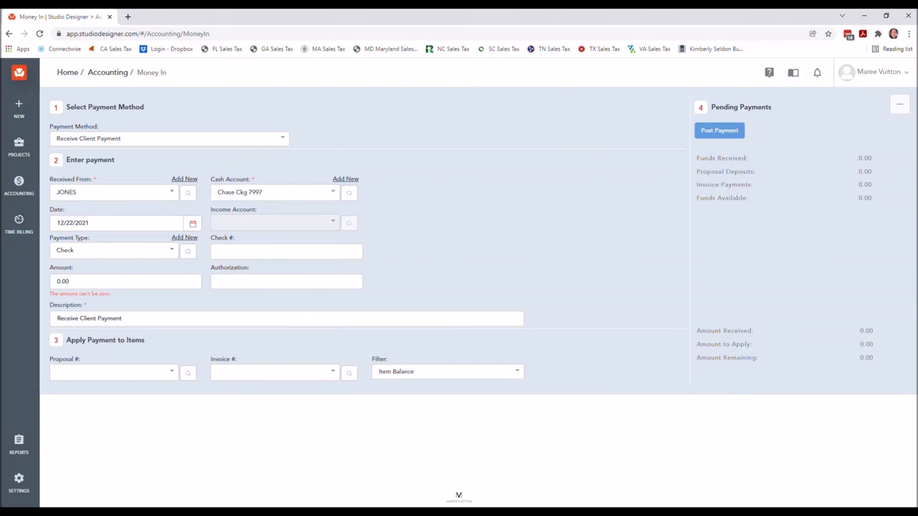
left_click(273, 193)
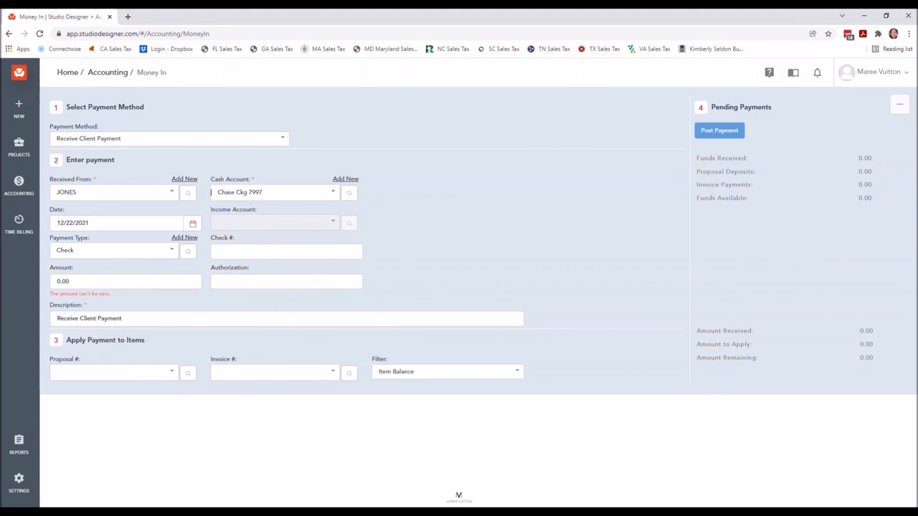
type("250")
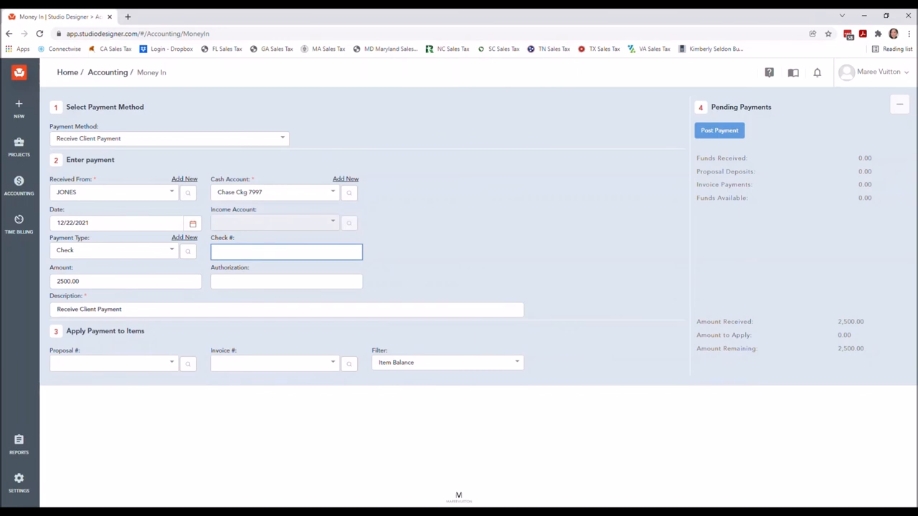
type("236")
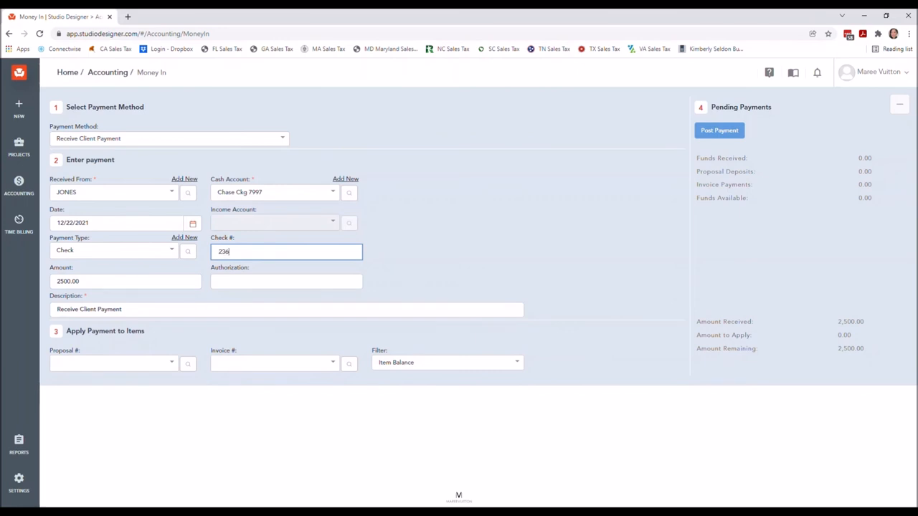
left_click(287, 309)
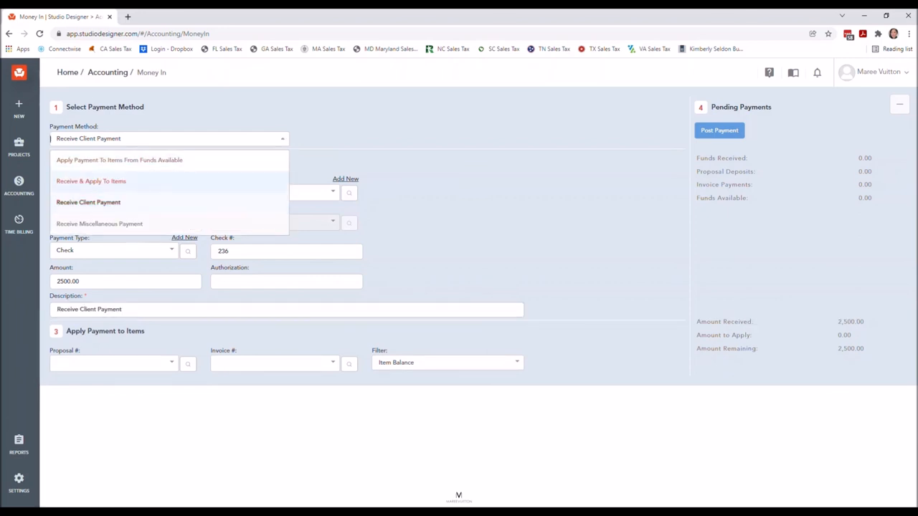
left_click(91, 181)
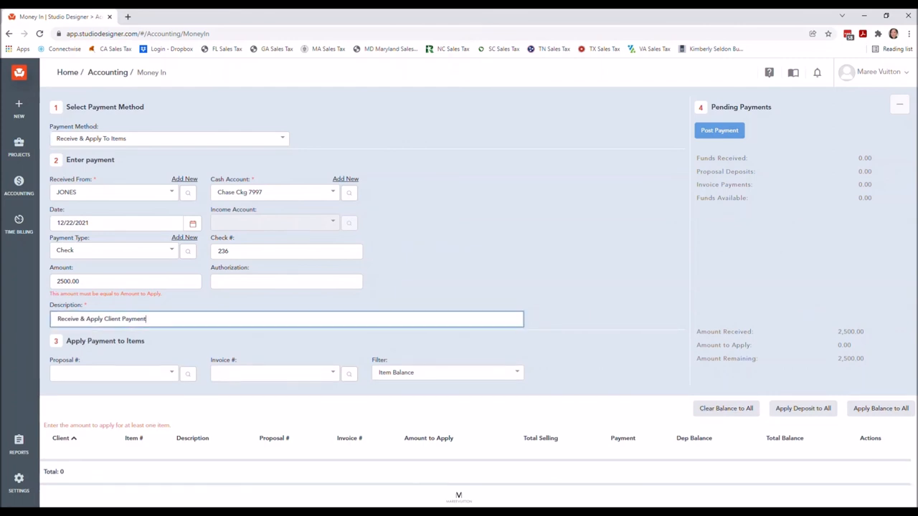
double_click(79, 319)
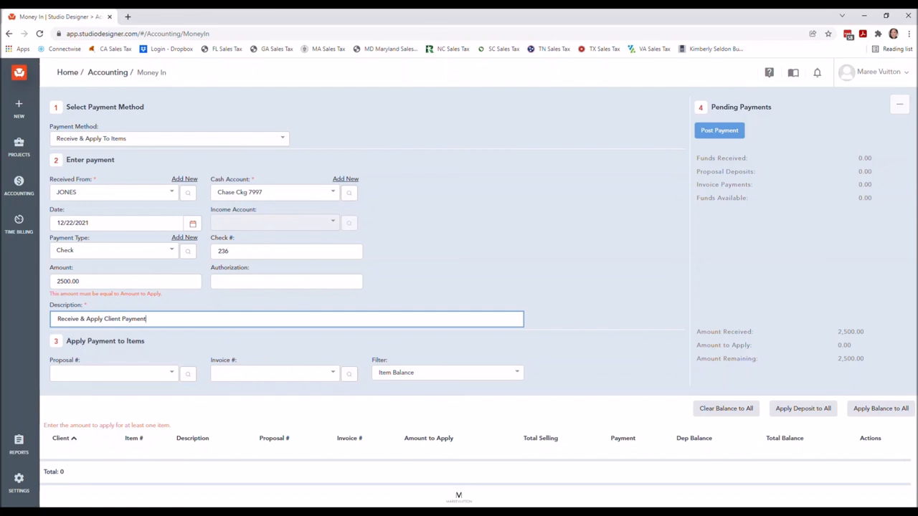
left_click(169, 138)
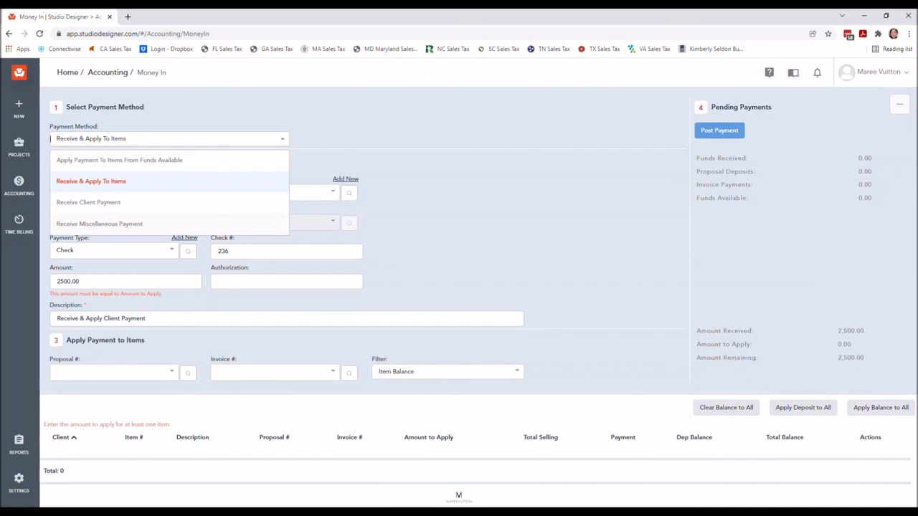
left_click(89, 201)
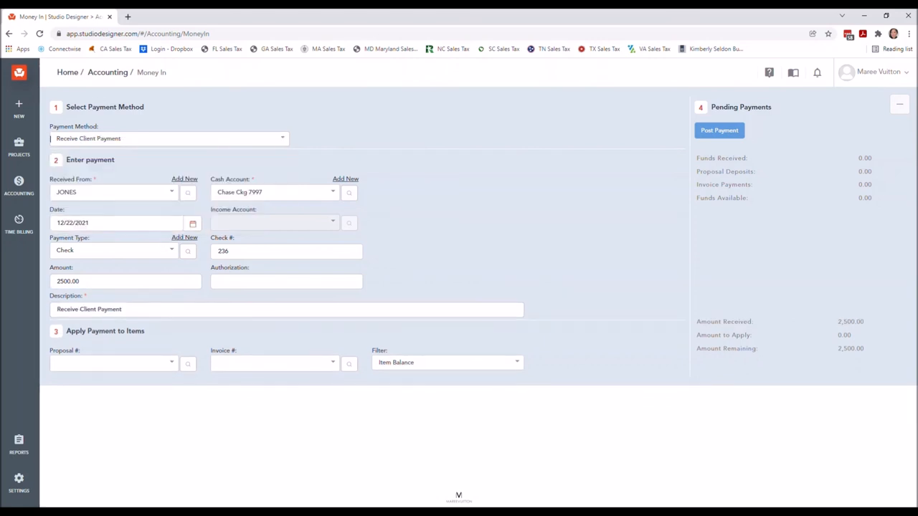
Step: Set the description to 'Receive Client Retainer-ck236' and post the $2,500 JONES payment
left_click(286, 309)
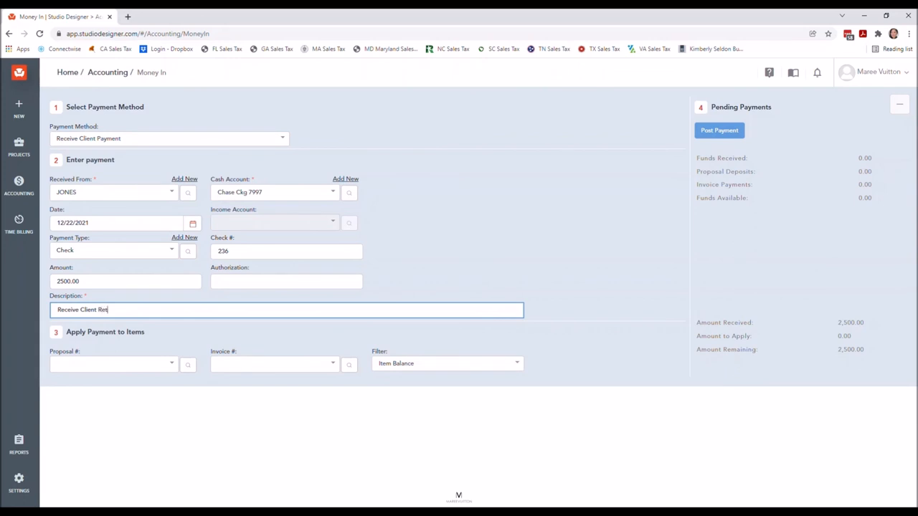
type("ainer")
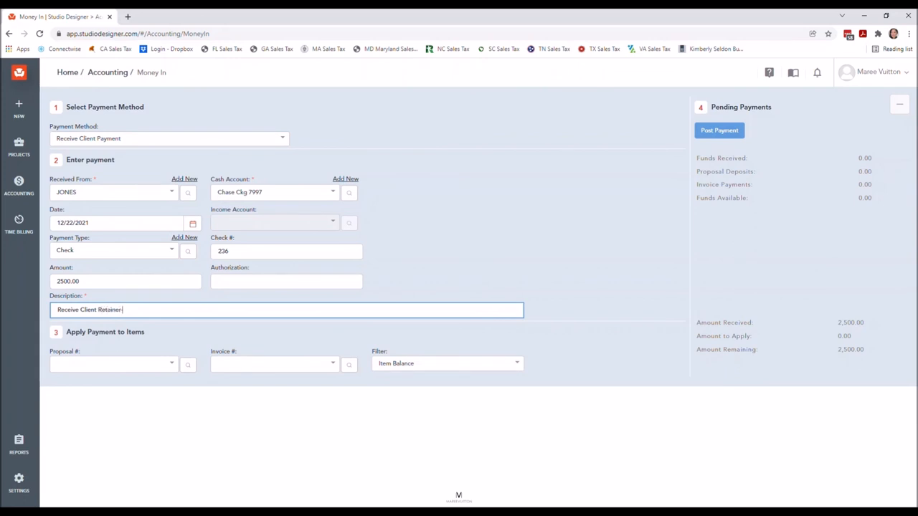
type("-ck236")
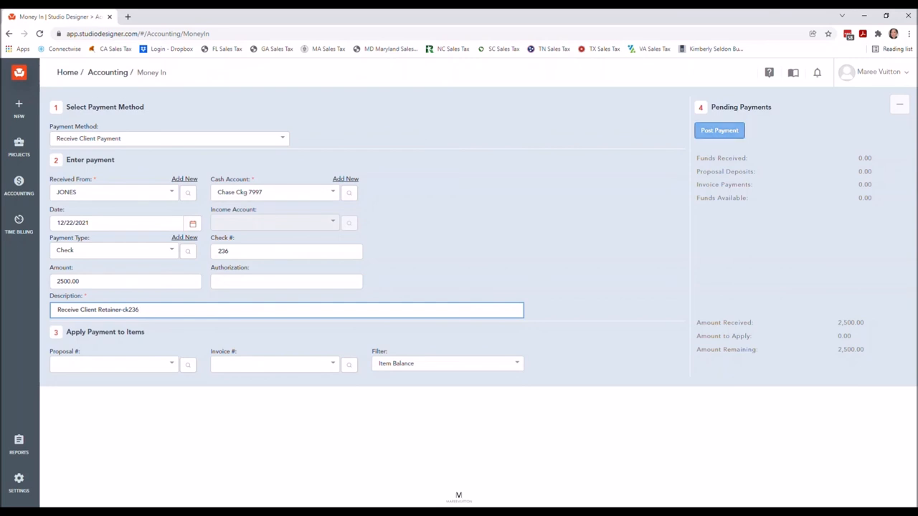
left_click(719, 130)
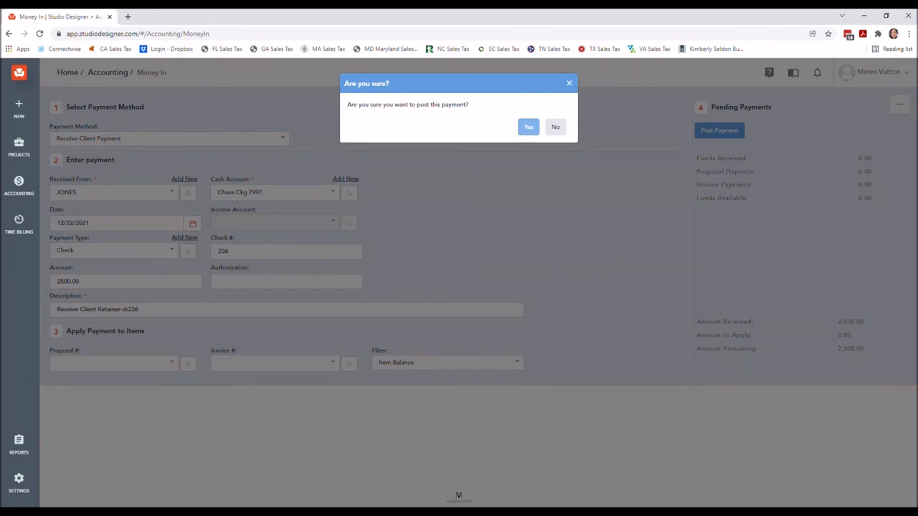
left_click(529, 127)
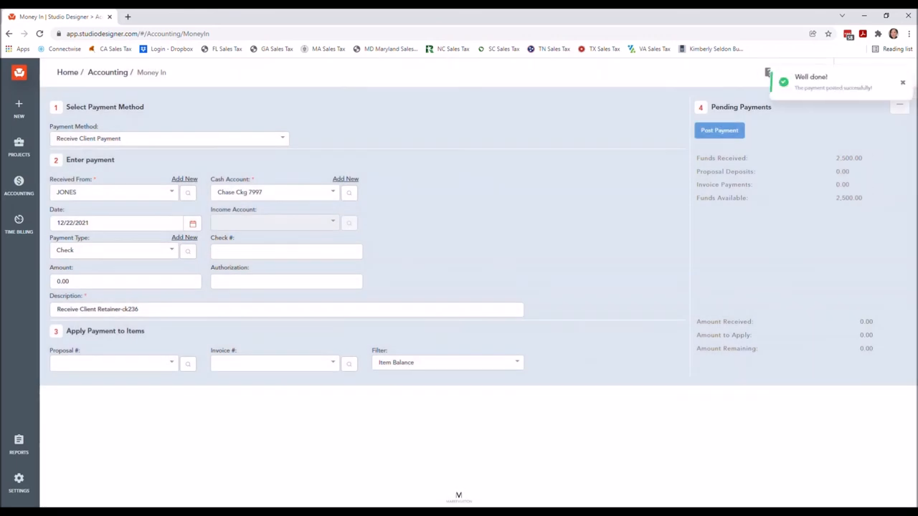